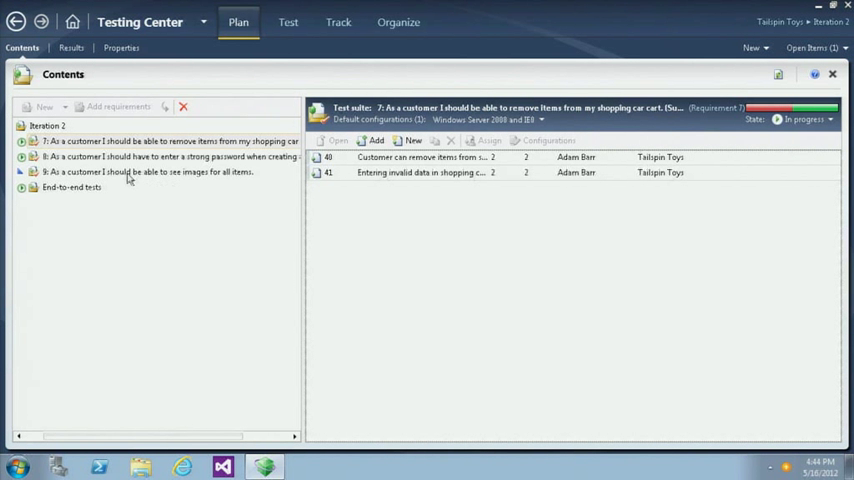
pyautogui.moveTo(75, 171)
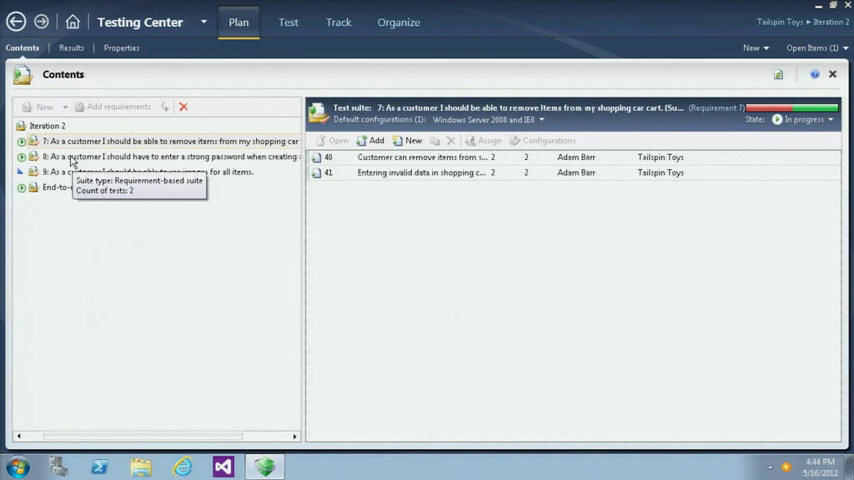
# - Review test case 40 in the cart-removal suite, then start running test case 41
pyautogui.click(150, 157)
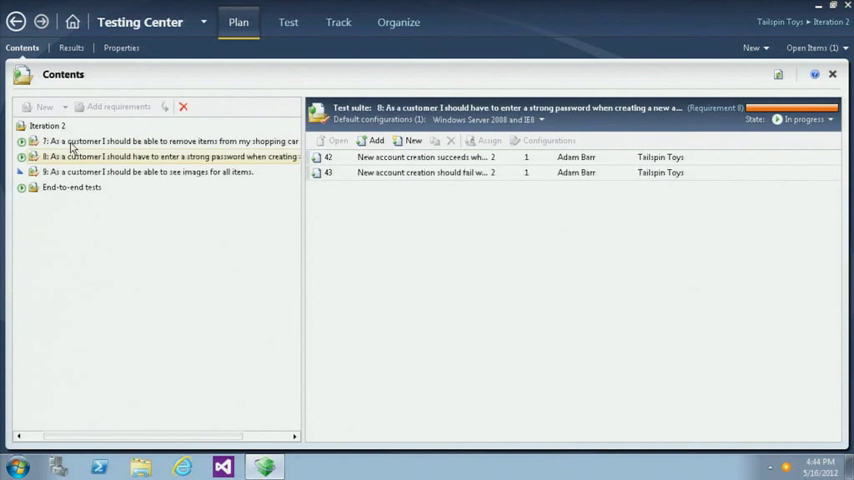
pyautogui.click(165, 141)
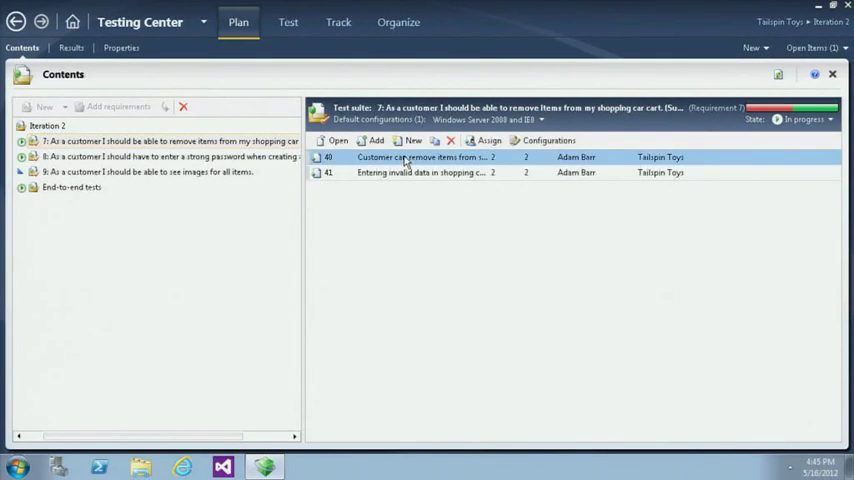
pyautogui.doubleClick(420, 157)
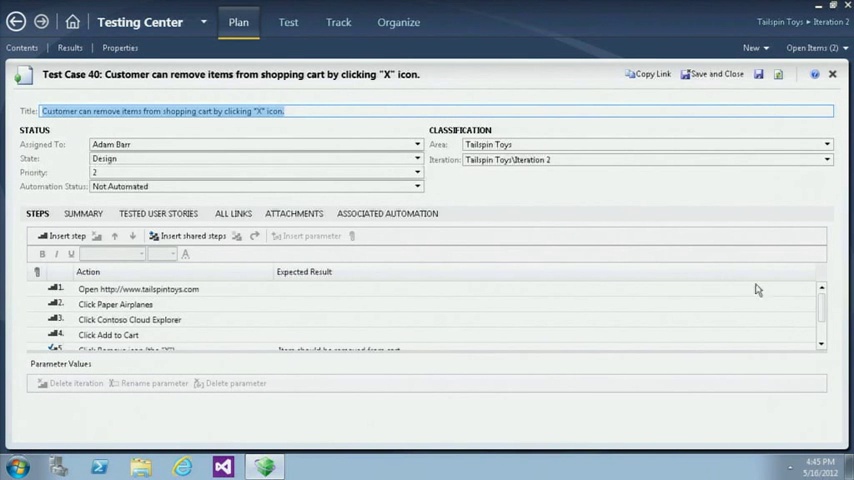
pyautogui.scroll(-3)
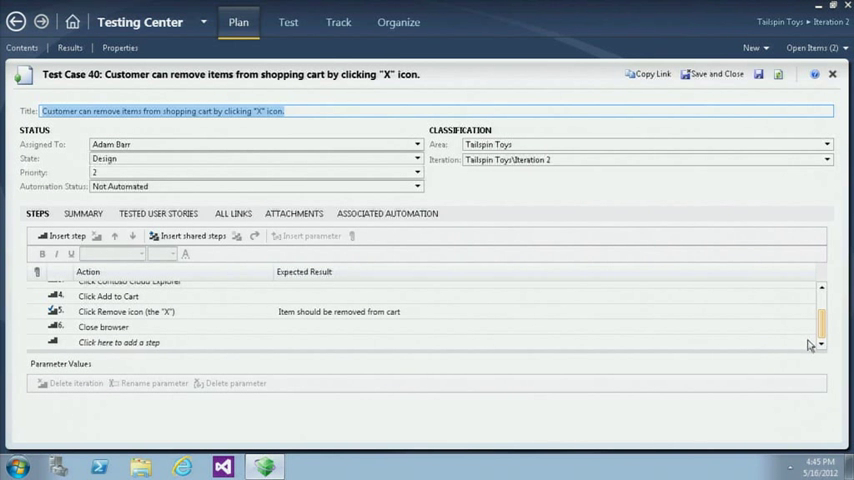
pyautogui.moveTo(813, 330)
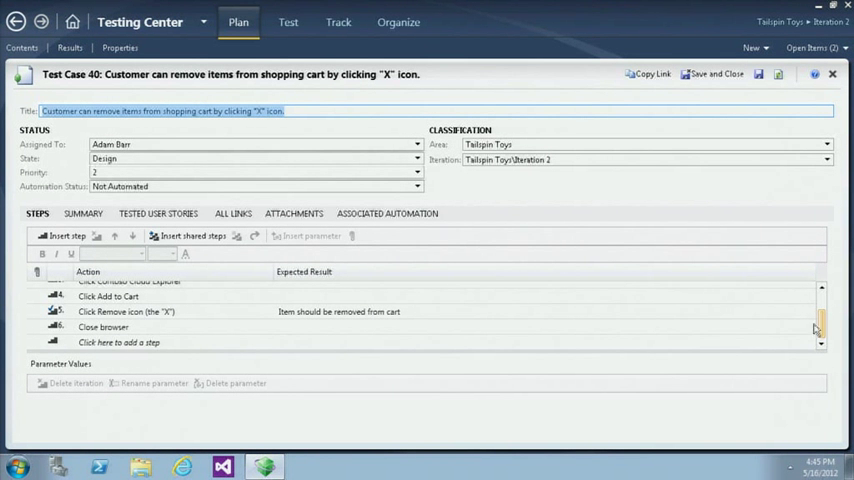
pyautogui.scroll(3)
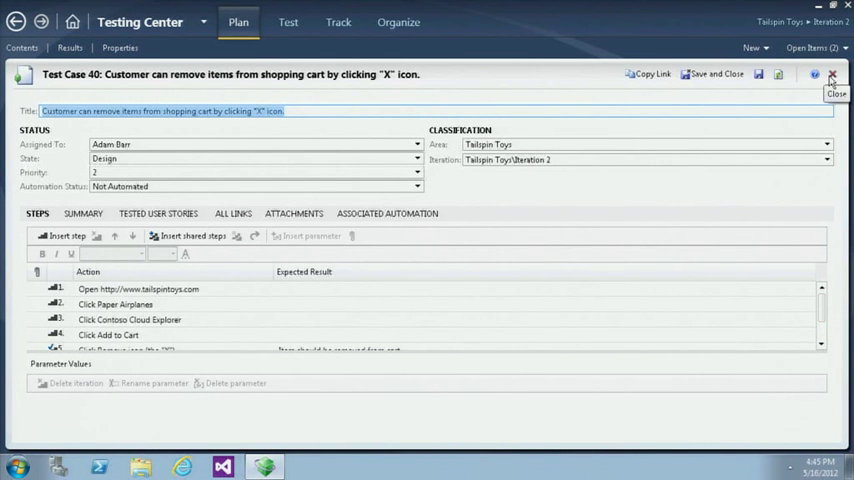
pyautogui.click(831, 74)
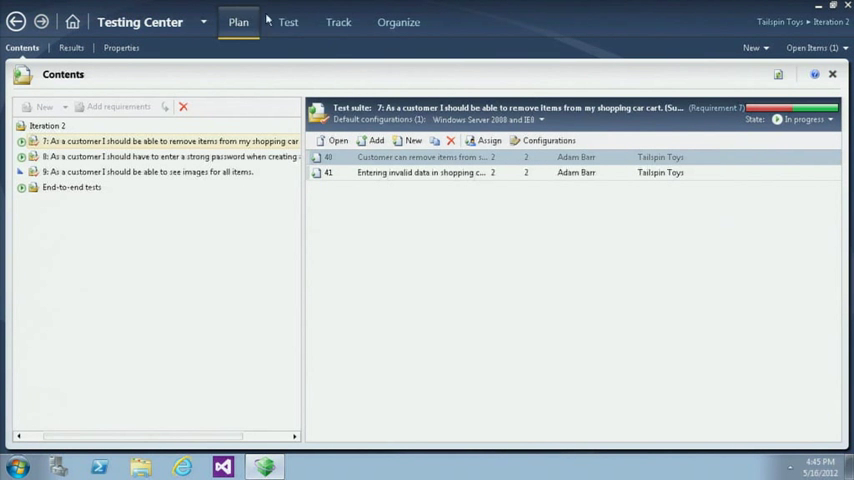
pyautogui.click(288, 22)
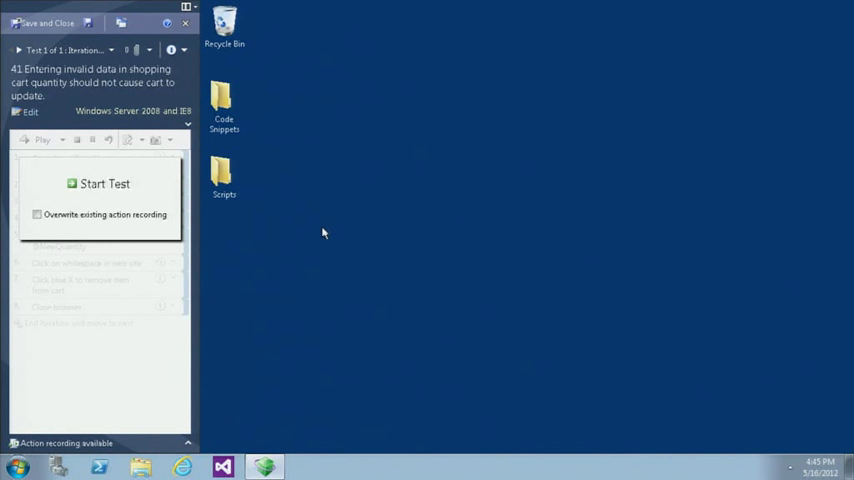
pyautogui.moveTo(90, 185)
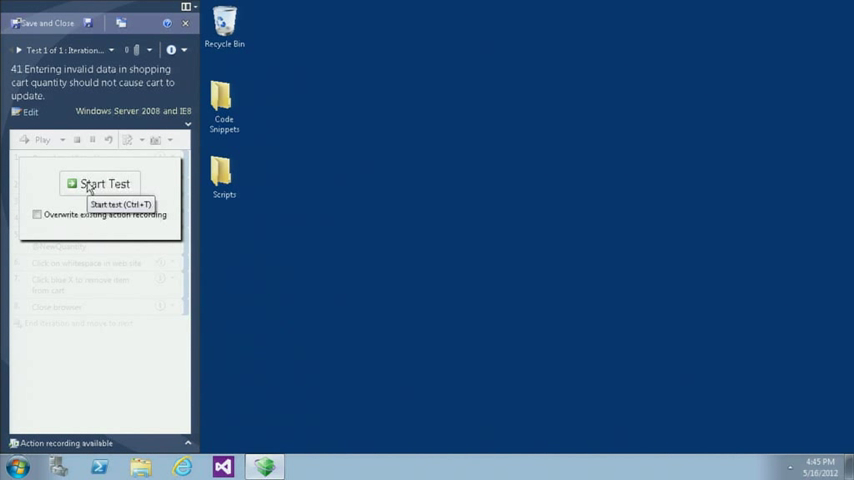
pyautogui.click(104, 186)
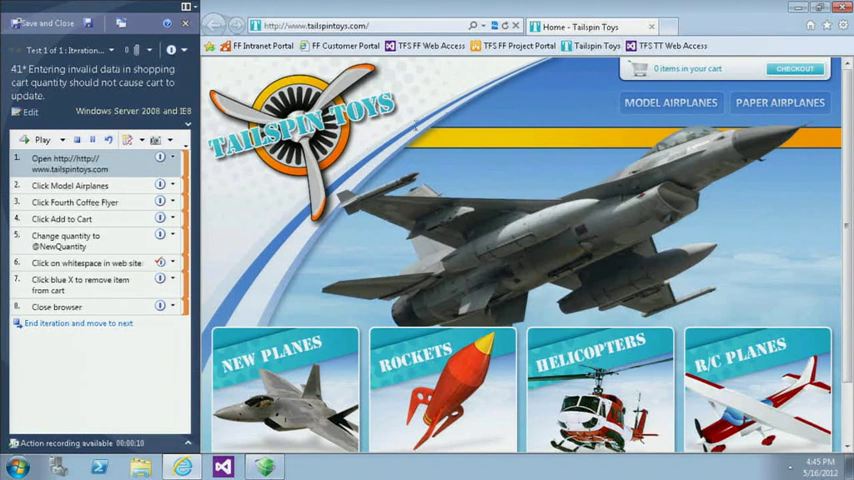
pyautogui.moveTo(155, 140)
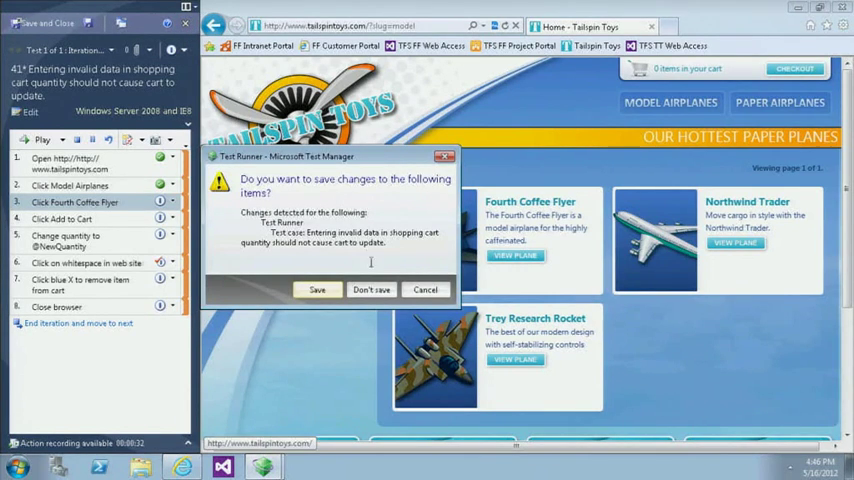
# - Discard the test run's unsaved changes and close the browser
pyautogui.click(371, 289)
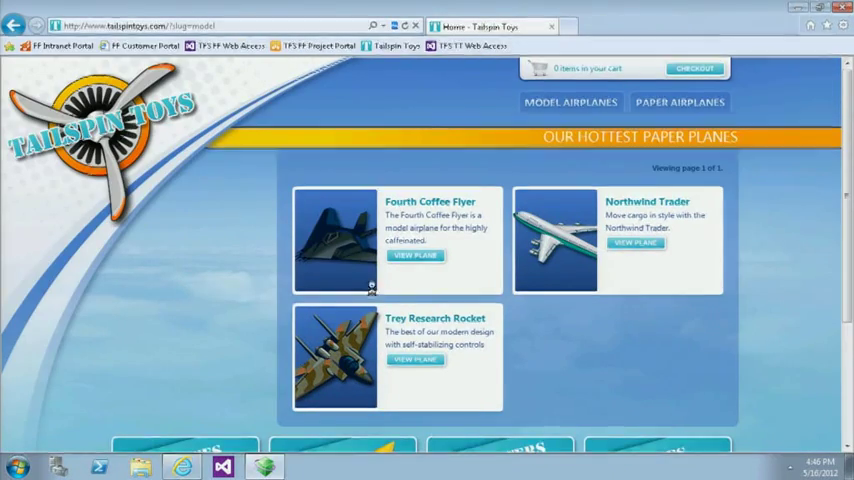
pyautogui.click(181, 466)
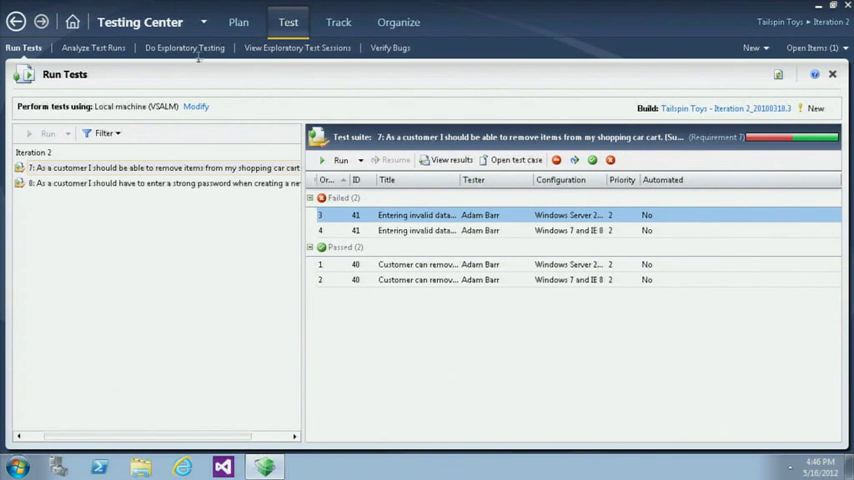
# - Start an exploratory session with no work item and load the FF Intranet Portal
pyautogui.click(184, 47)
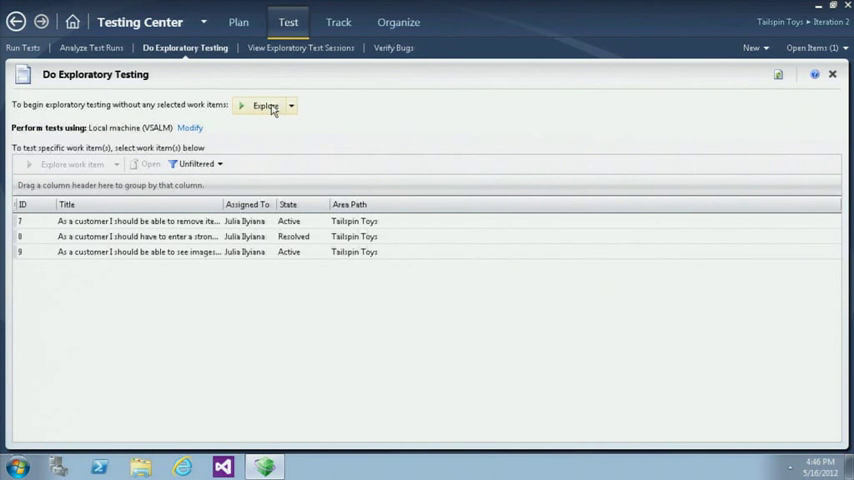
pyautogui.click(265, 106)
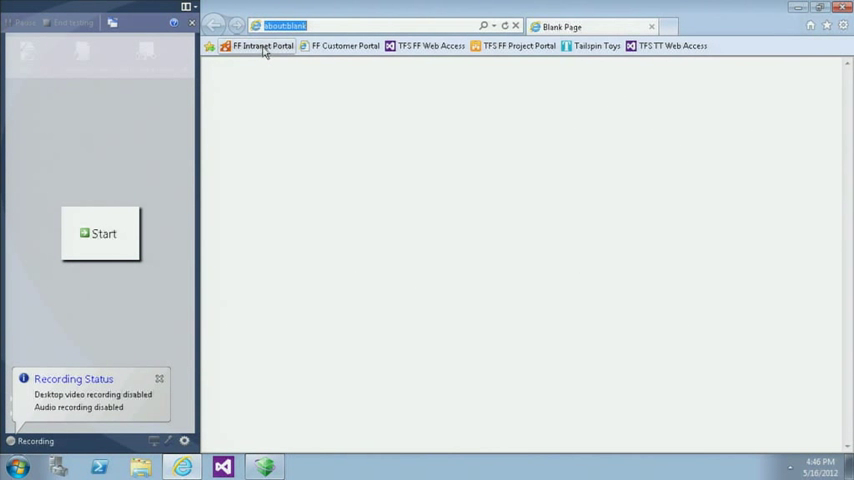
pyautogui.moveTo(262, 46)
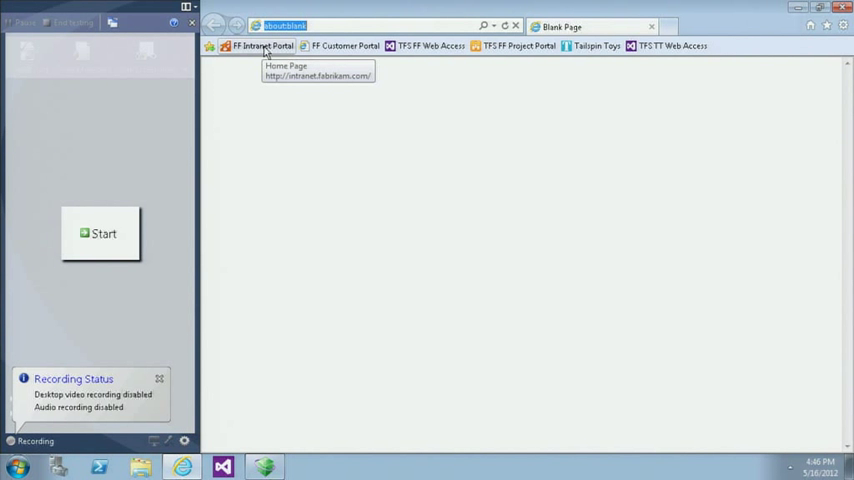
pyautogui.click(260, 45)
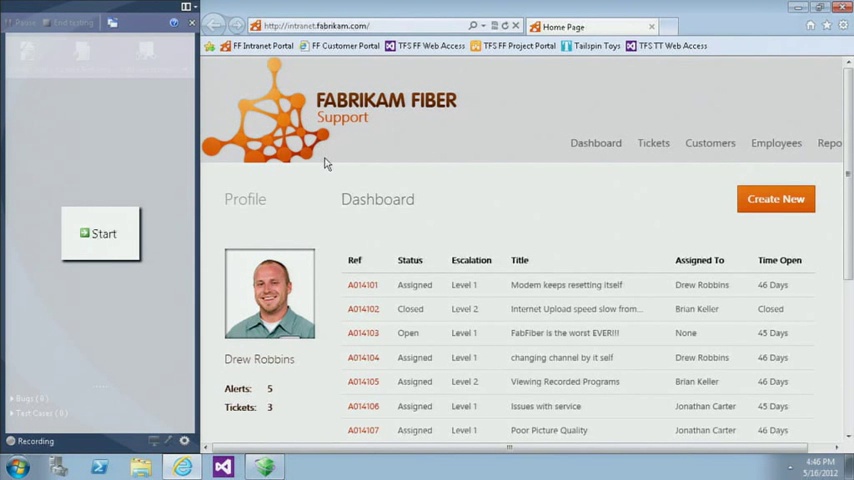
# - Start recording and review tickets A014102 and A014105 from the dashboard
pyautogui.click(99, 233)
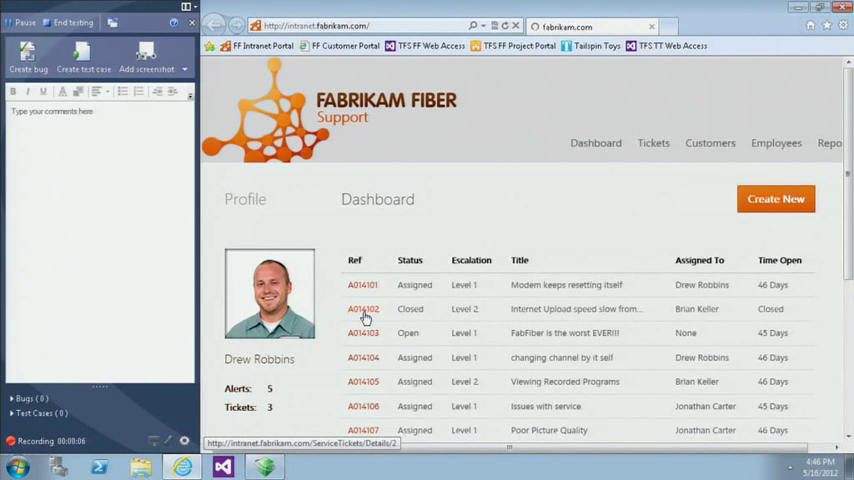
pyautogui.click(362, 308)
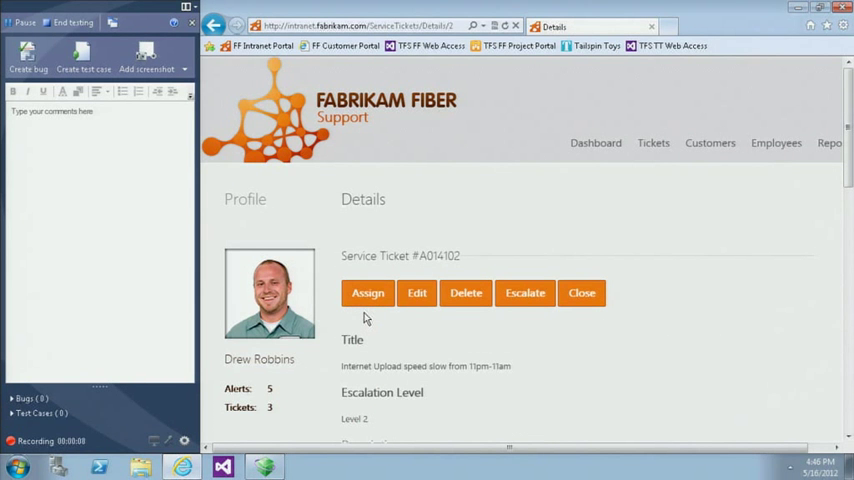
pyautogui.click(595, 143)
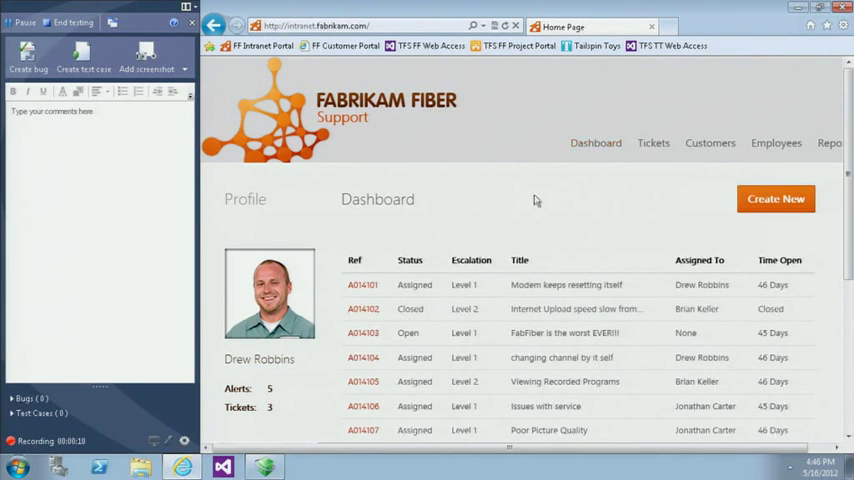
pyautogui.click(362, 381)
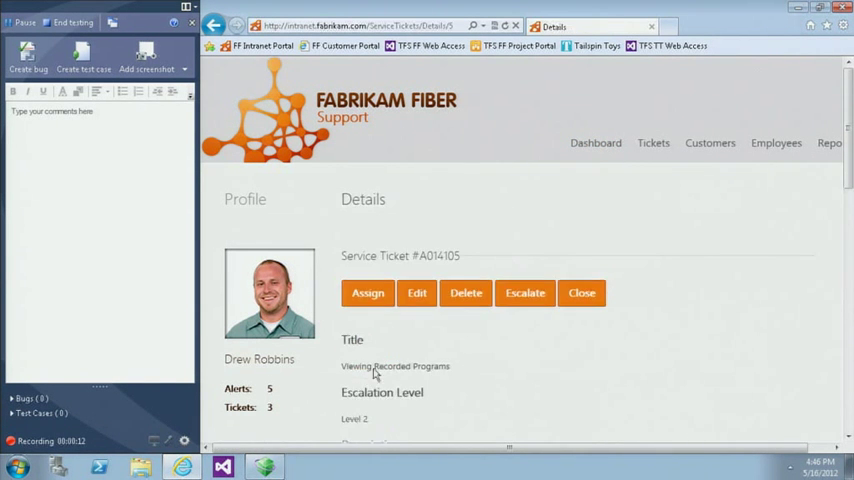
pyautogui.click(595, 142)
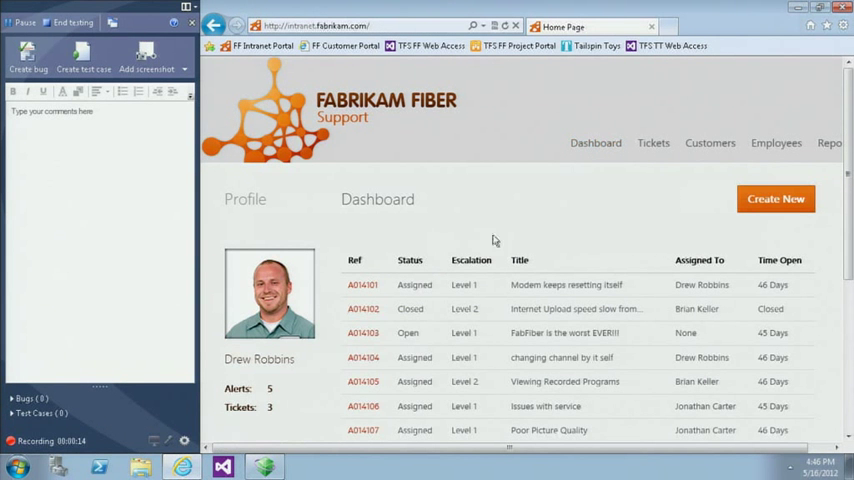
pyautogui.click(362, 357)
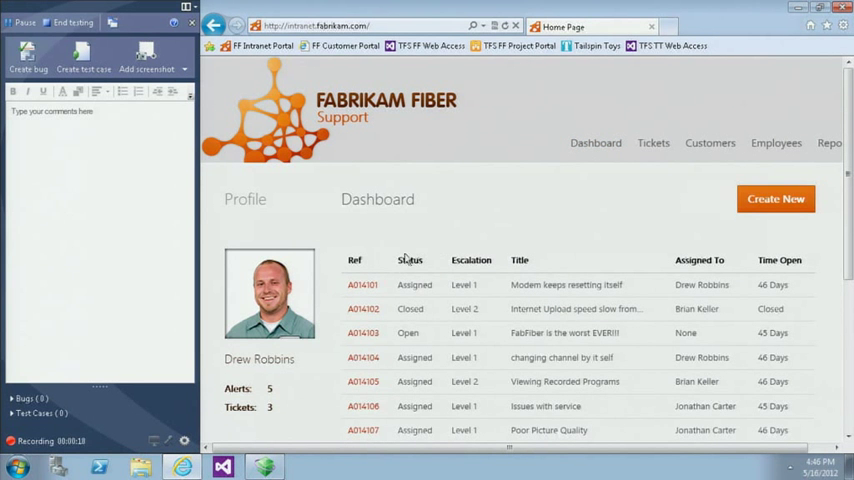
# - Review tickets A014101 and A014105, then open A014107, Poor Picture Quality
pyautogui.click(362, 285)
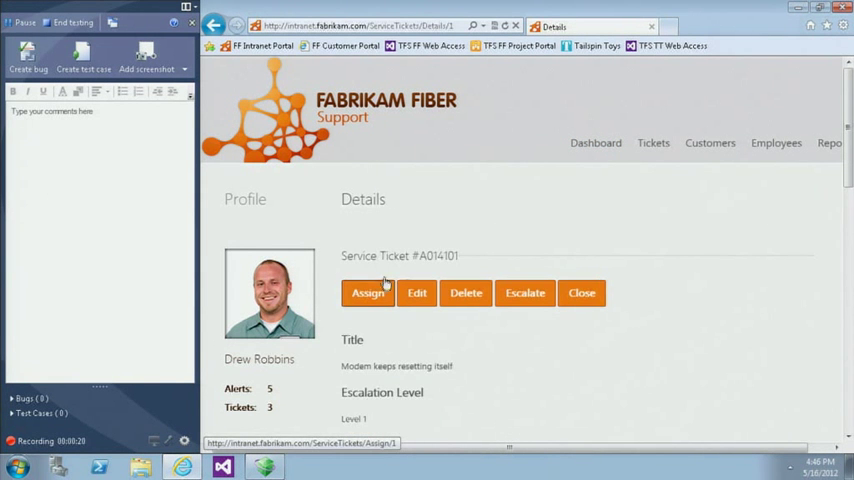
pyautogui.moveTo(596, 143)
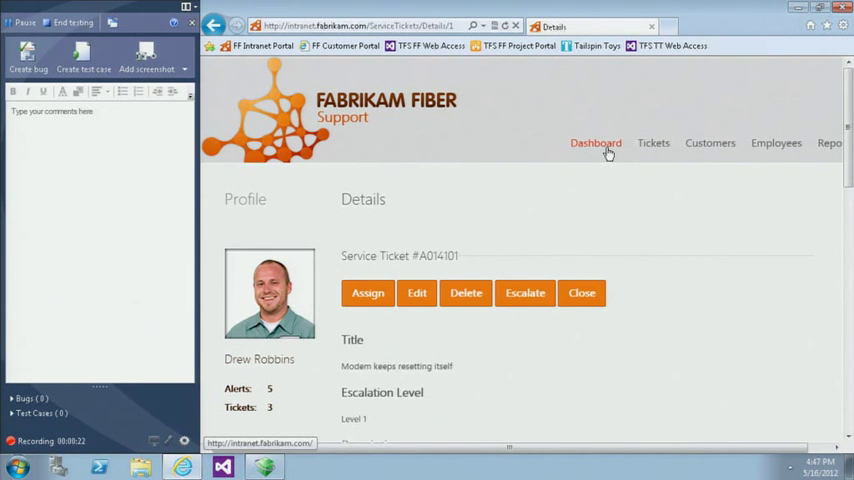
pyautogui.click(595, 143)
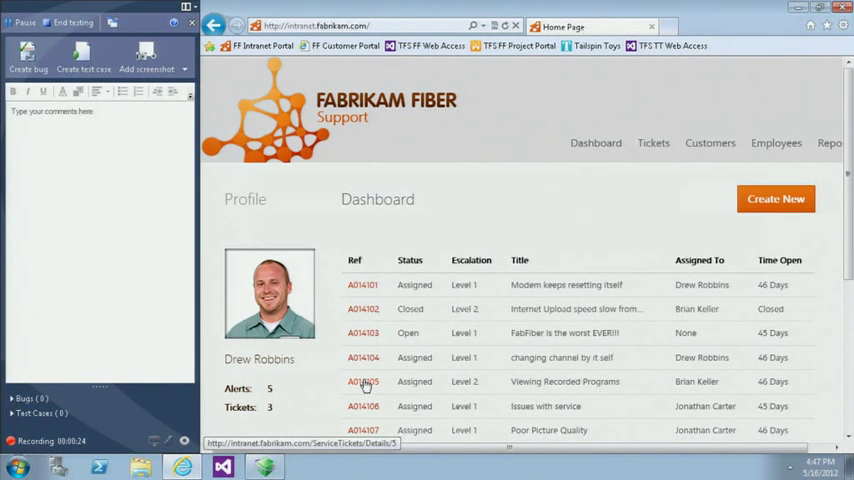
pyautogui.click(362, 381)
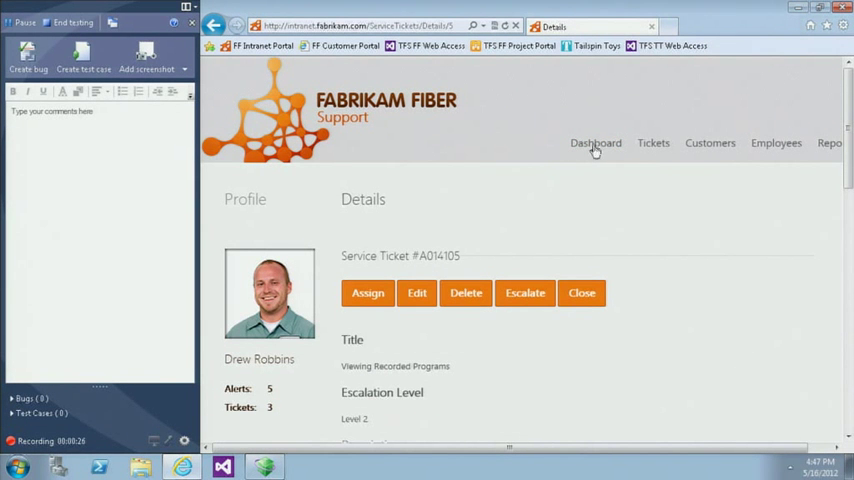
pyautogui.click(595, 142)
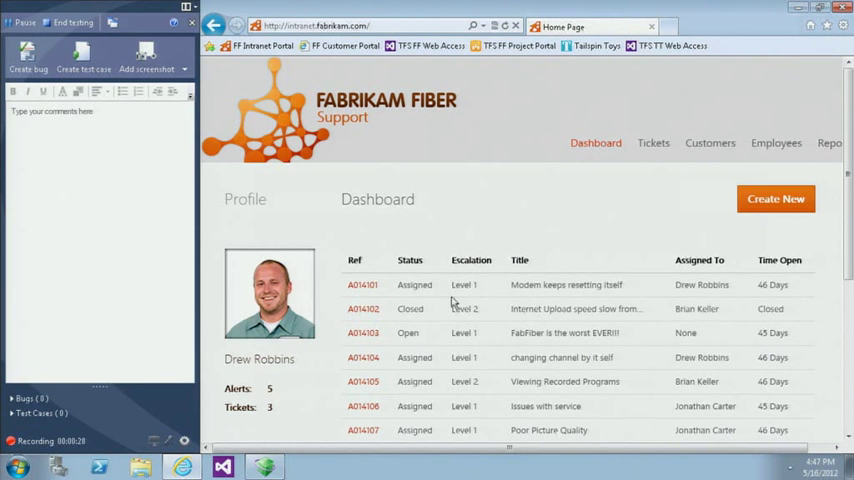
pyautogui.click(362, 430)
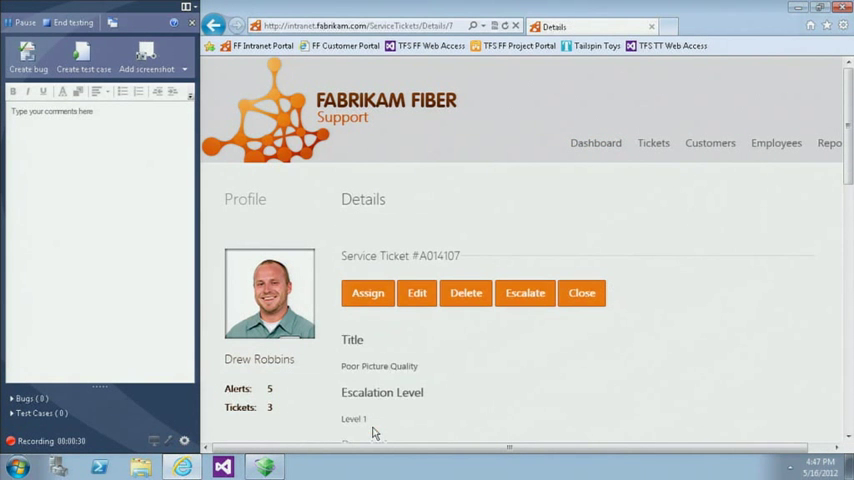
pyautogui.moveTo(466, 292)
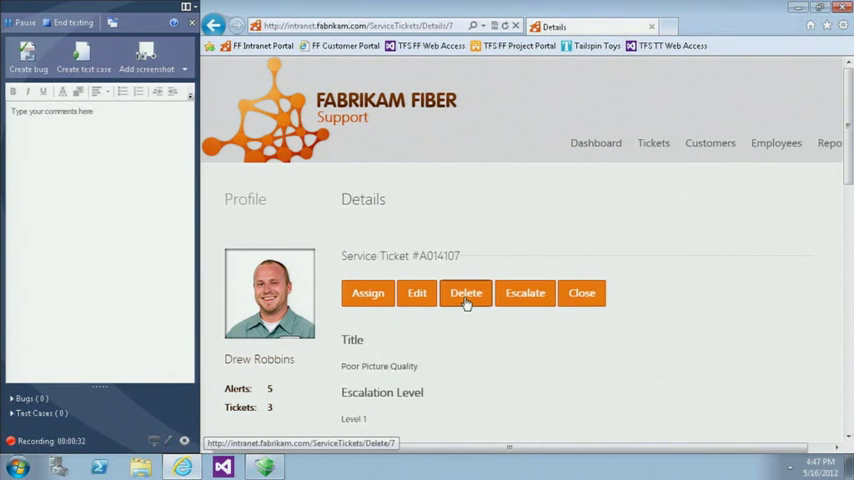
# - Open A014107's delete page, note its blank fields, and start a bug
pyautogui.click(466, 292)
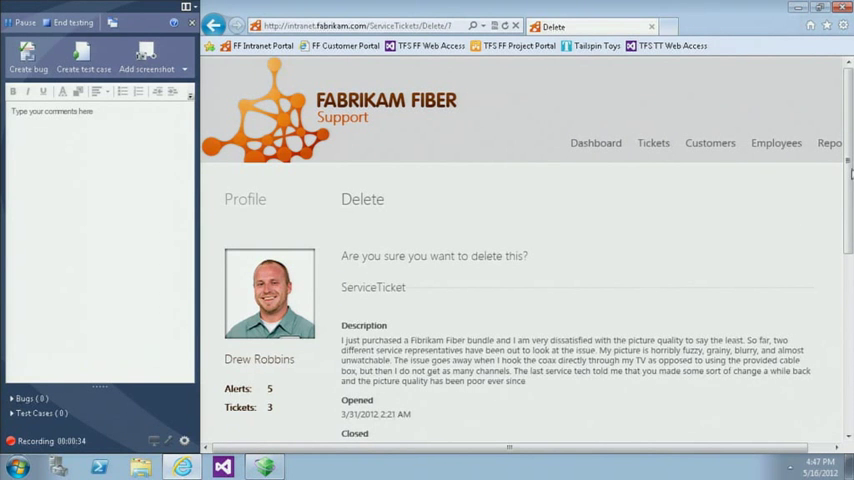
pyautogui.scroll(-3)
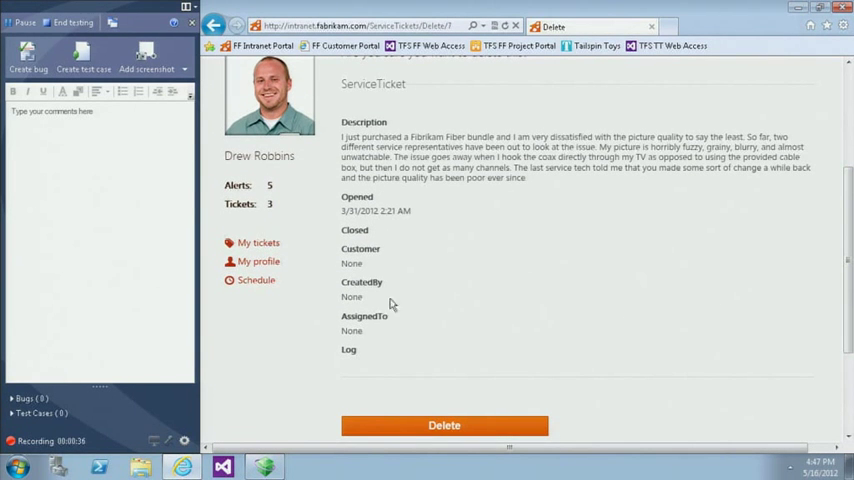
pyautogui.moveTo(355, 295)
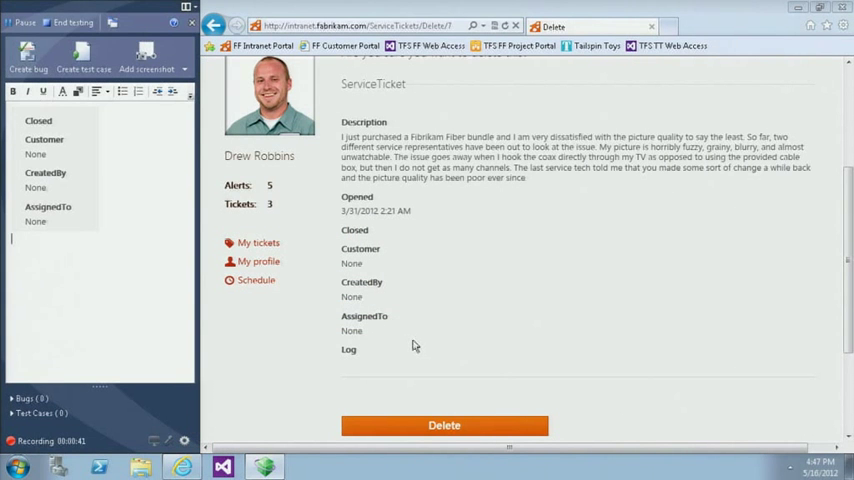
pyautogui.click(28, 57)
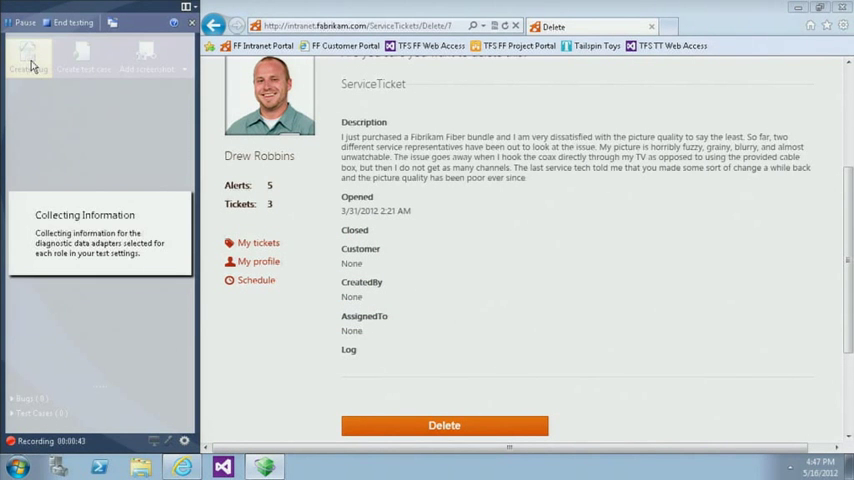
# - Check the ten recorded steps and title the bug 'Clicking on delete has some missing information'
pyautogui.click(28, 57)
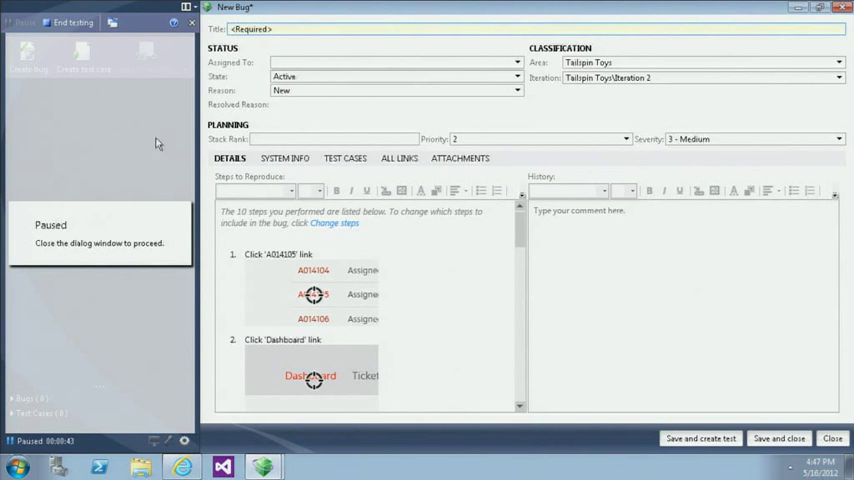
pyautogui.moveTo(520, 225)
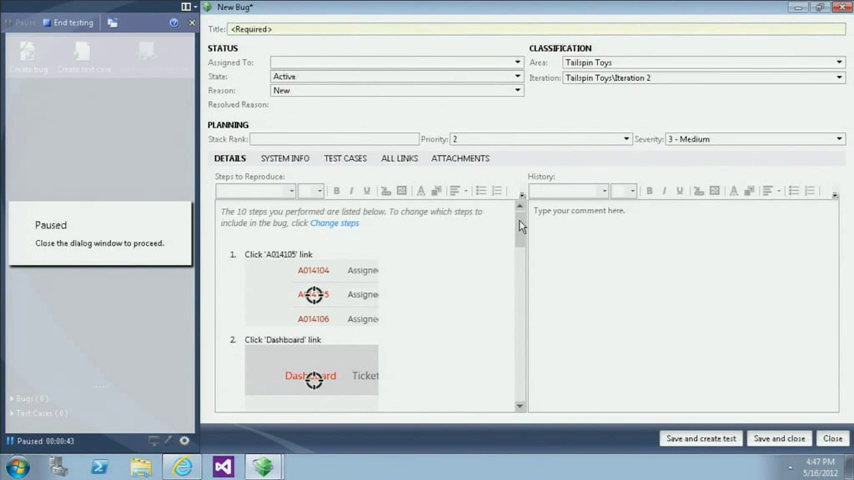
pyautogui.scroll(-3)
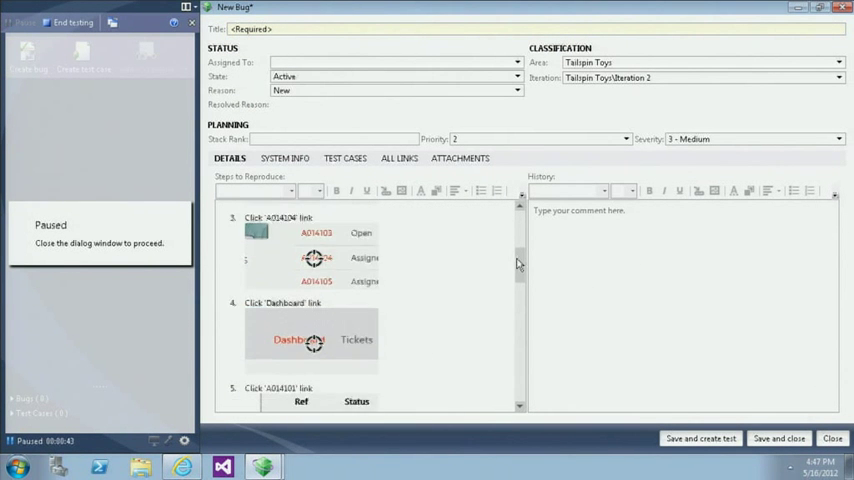
pyautogui.scroll(-3)
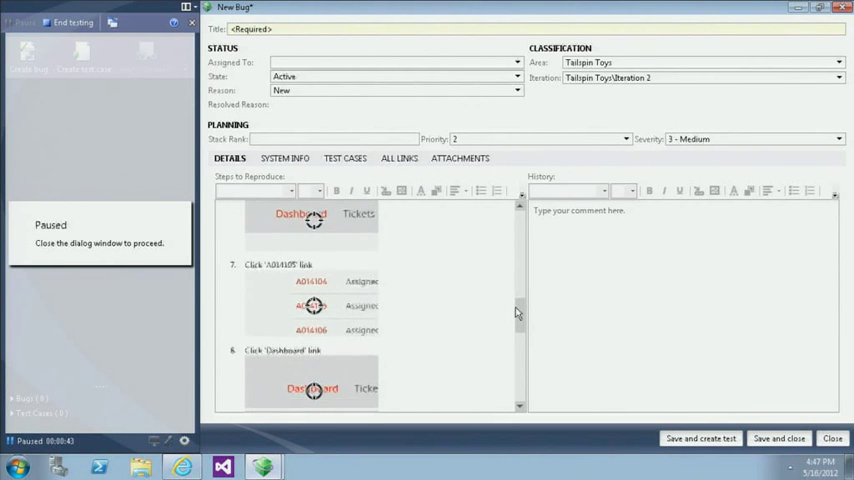
pyautogui.scroll(-3)
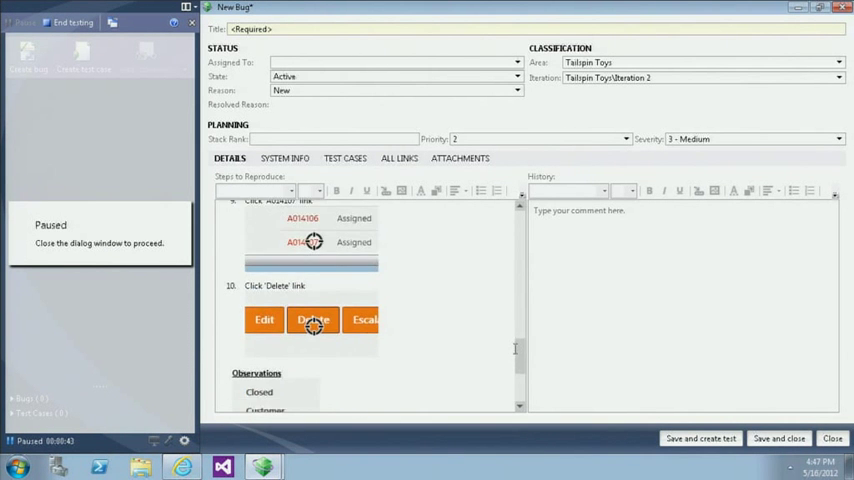
pyautogui.scroll(-3)
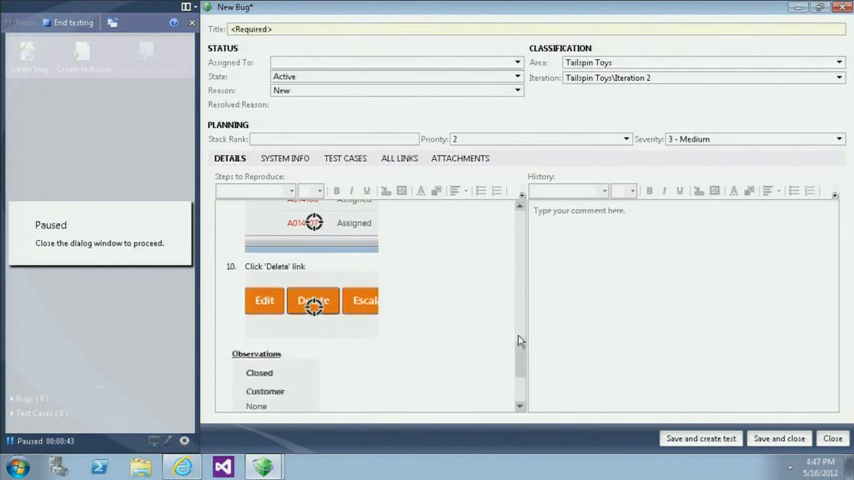
pyautogui.scroll(3)
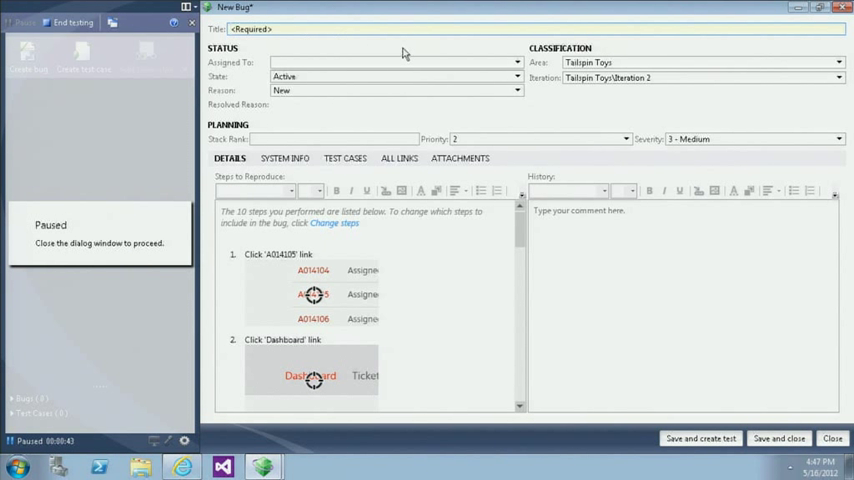
pyautogui.write('Clicking')
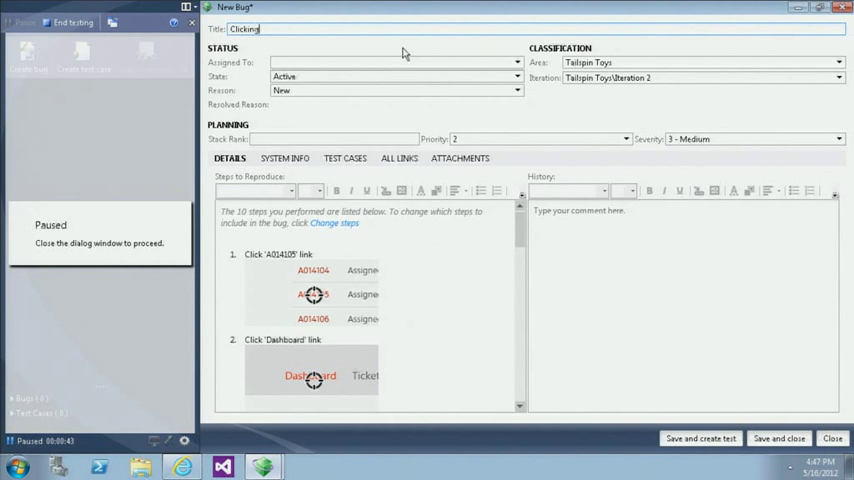
pyautogui.write('on delete has some missing information')
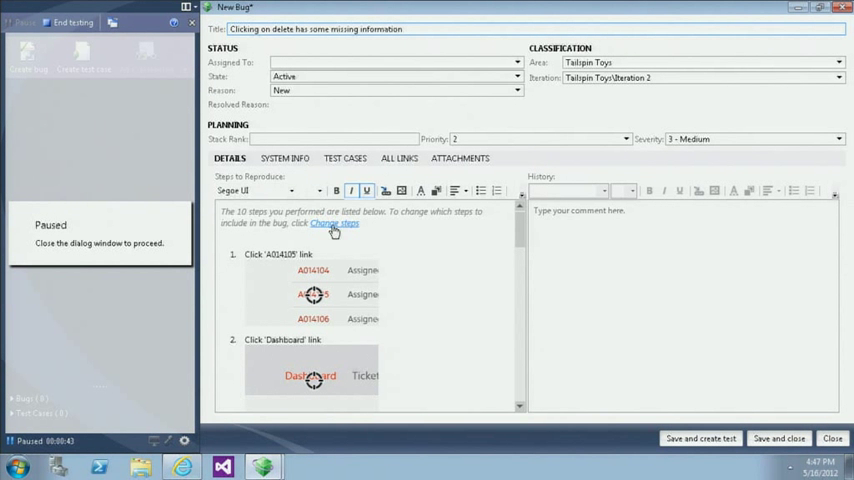
# - Keep only the Dashboard, ticket A014107 and Delete steps in the bug's repro steps
pyautogui.click(334, 223)
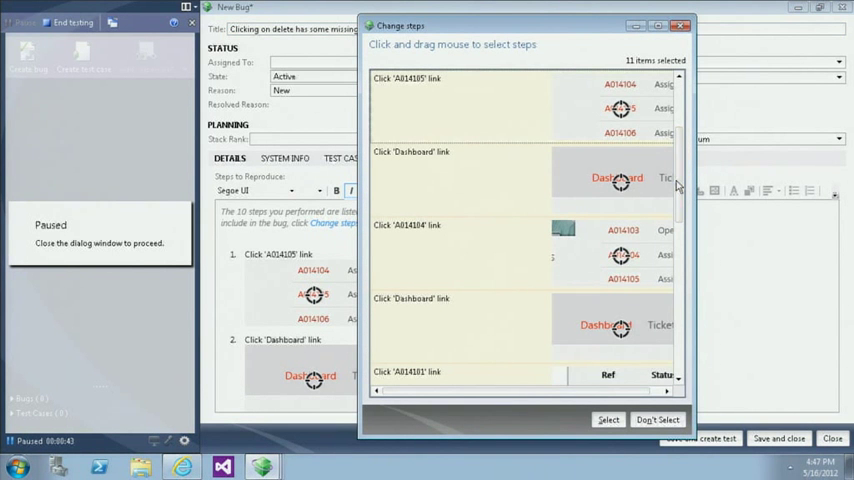
pyautogui.scroll(-3)
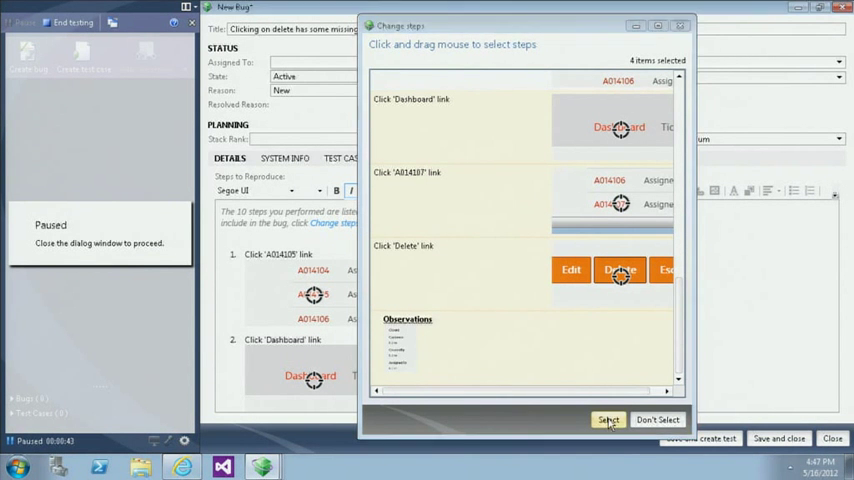
pyautogui.click(608, 419)
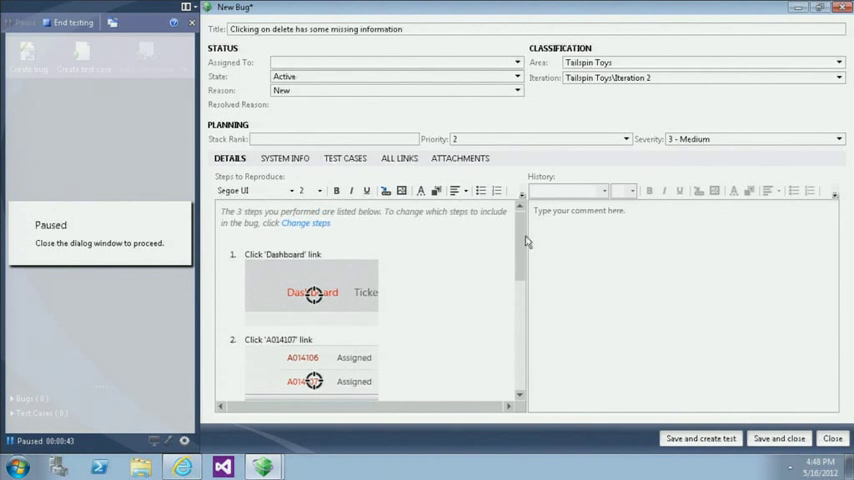
pyautogui.moveTo(528, 238)
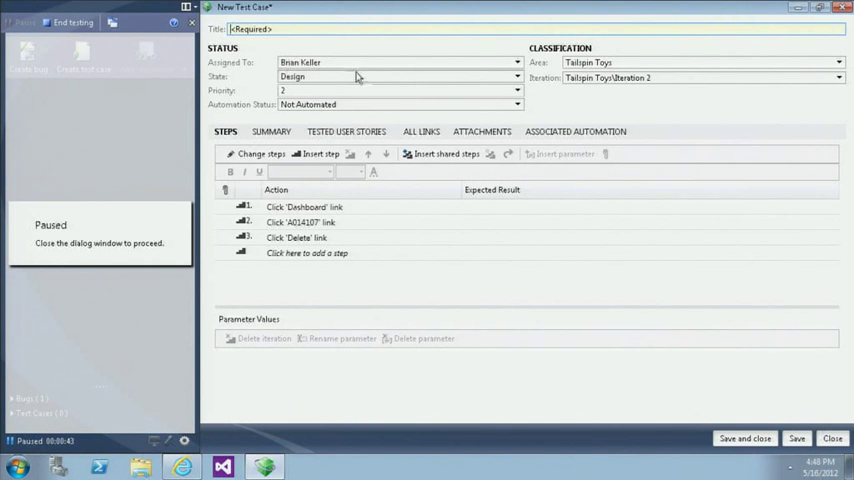
# - Enter 'Make sure the delete page contains correct values' as the test case title
pyautogui.write('M')
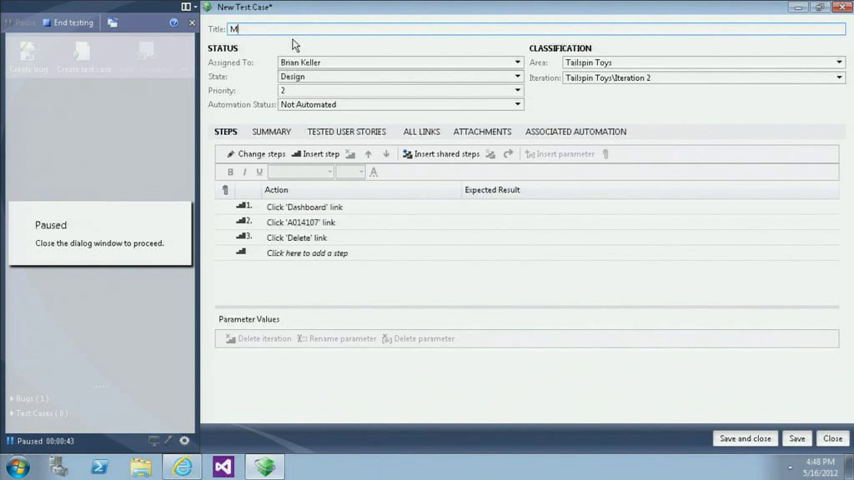
pyautogui.write('ake sure th')
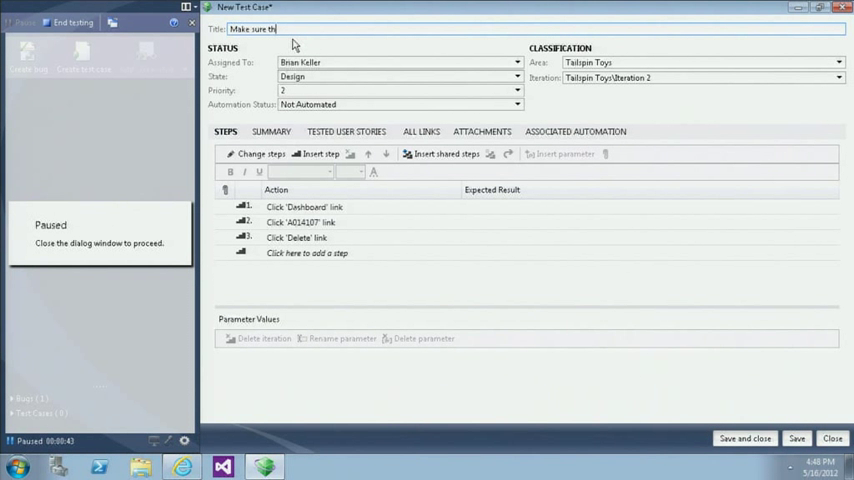
pyautogui.write('e delete page cont')
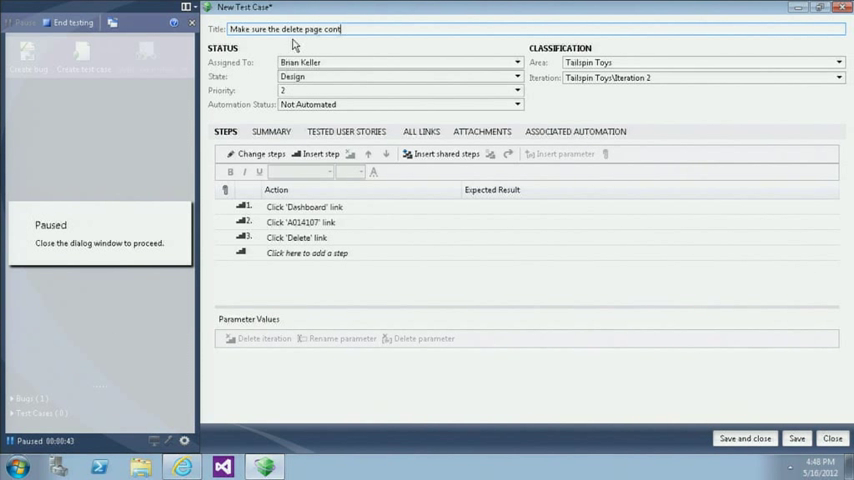
pyautogui.write('ains correct values')
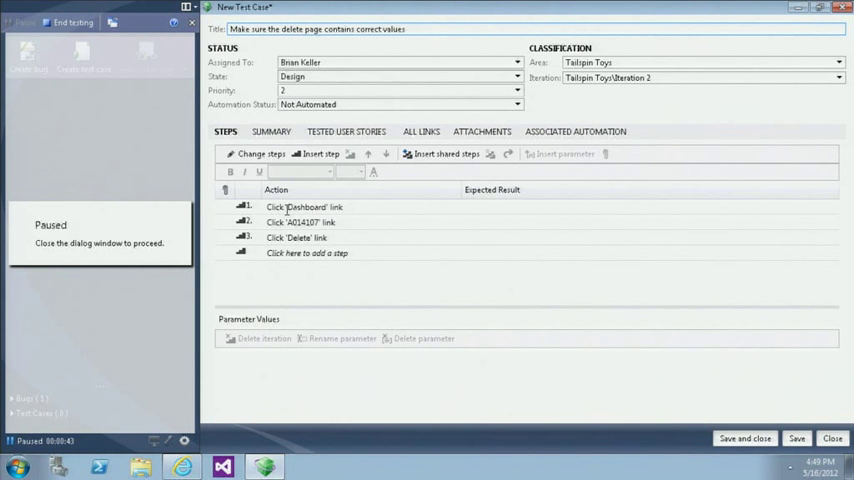
# - Insert a new first step, 'Go to the intranet dashboard'
pyautogui.rightClick(305, 206)
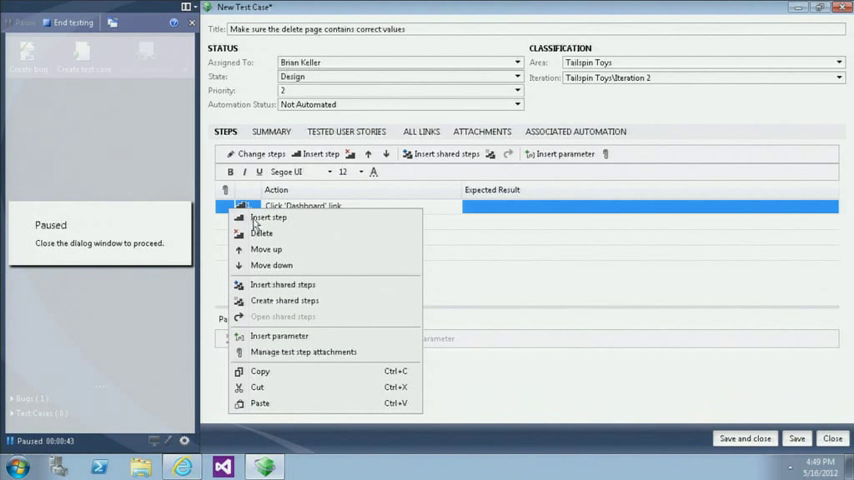
pyautogui.click(267, 217)
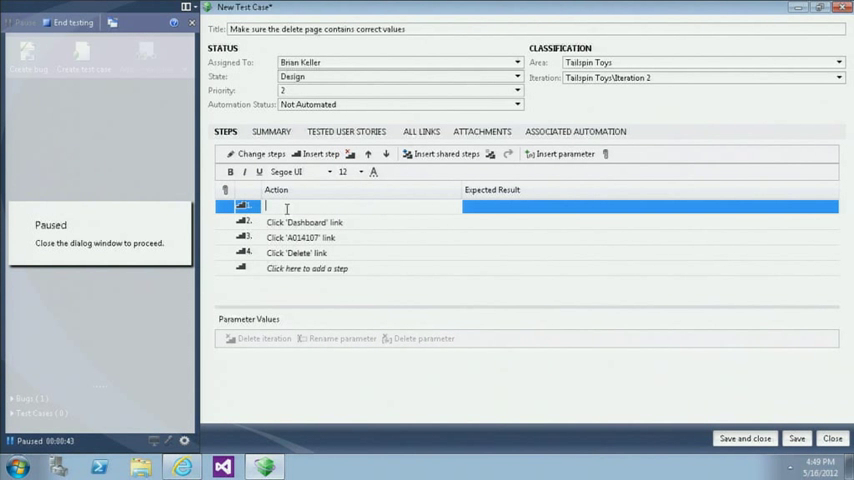
pyautogui.write('Go to the intranet')
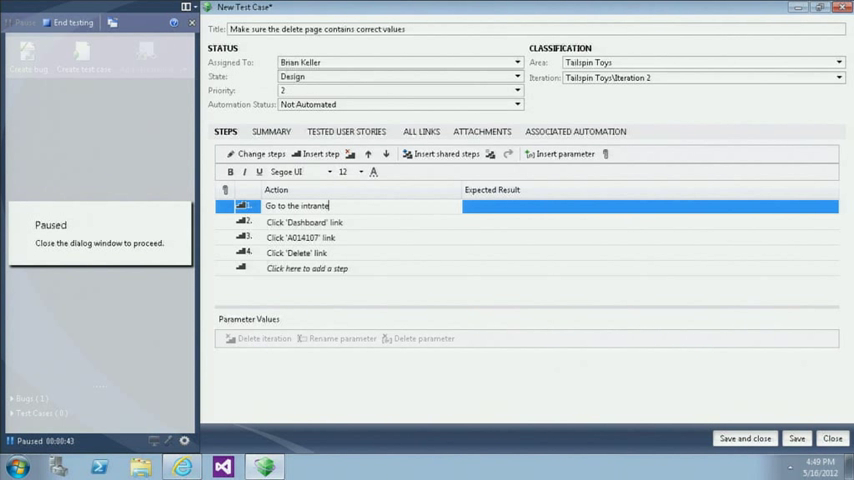
pyautogui.write('dashboard')
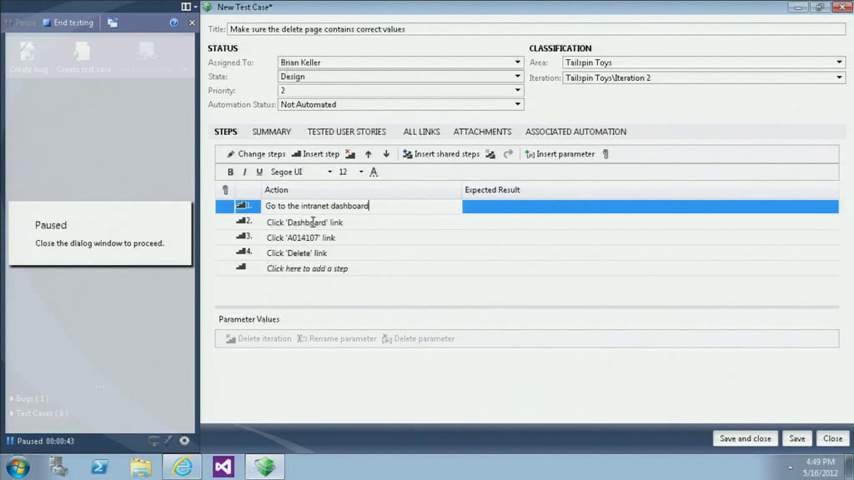
# - Bold Dashboard, A014107 and Delete, and give step 4 the expected result 'Do not click confirm'
pyautogui.click(305, 221)
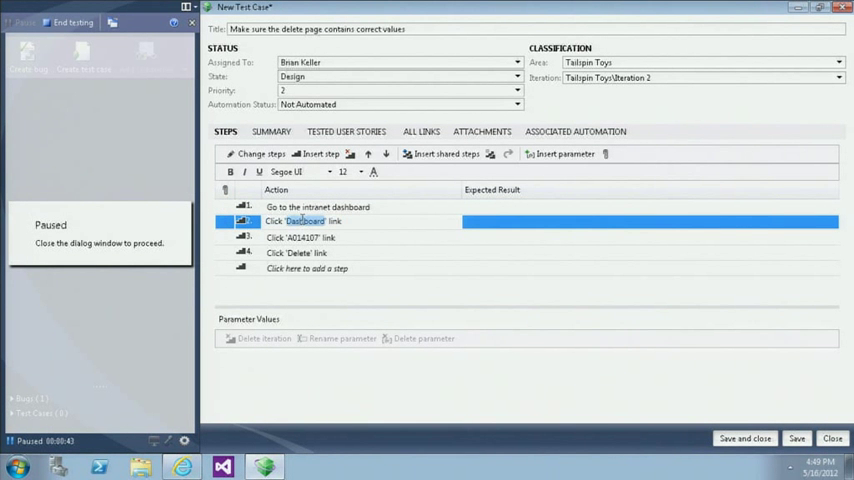
pyautogui.click(300, 237)
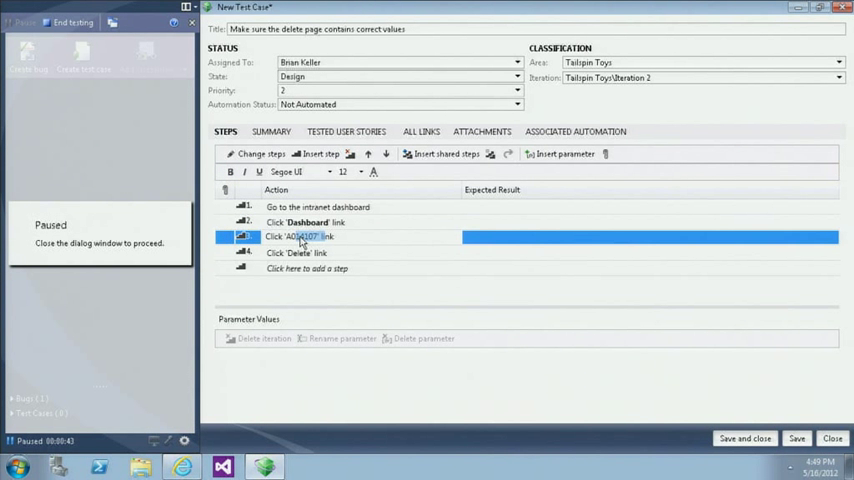
pyautogui.click(296, 252)
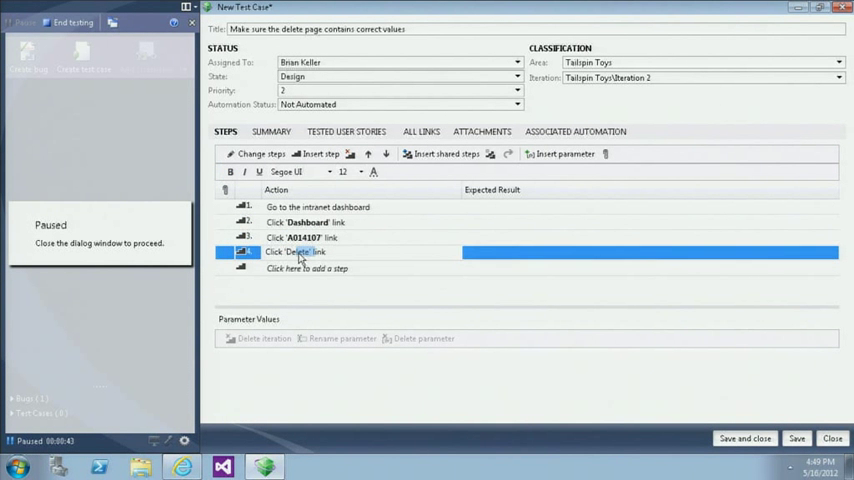
pyautogui.doubleClick(298, 251)
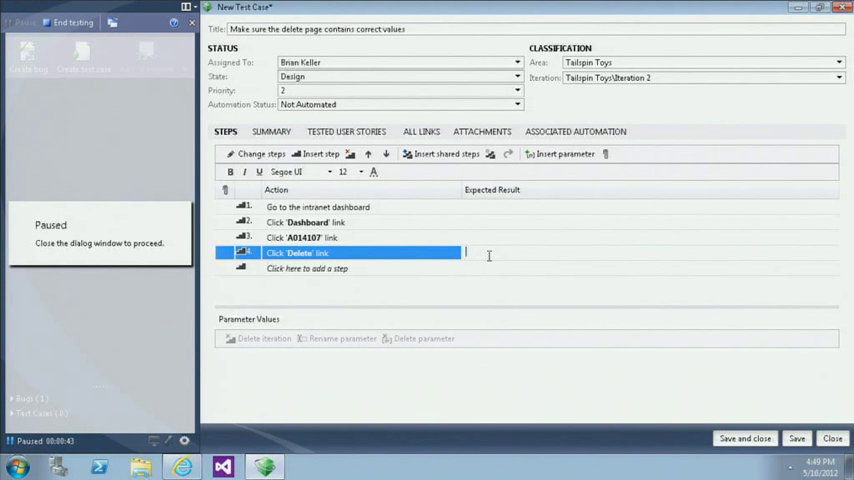
pyautogui.write('Do not click')
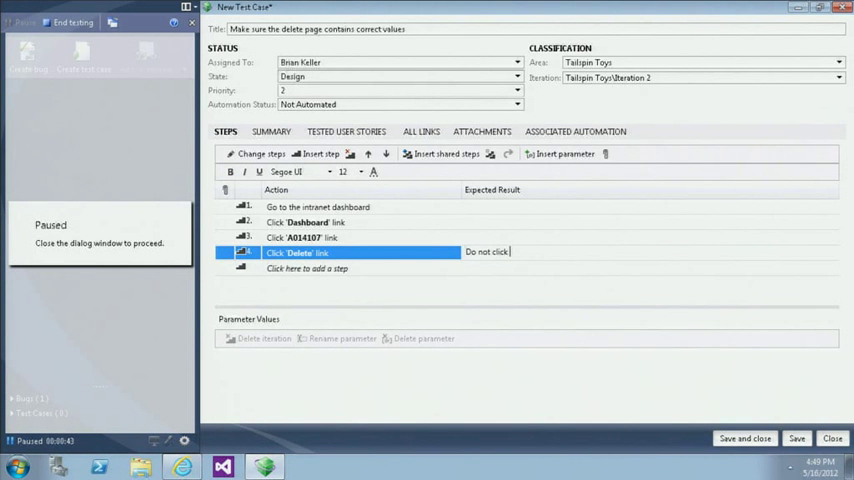
pyautogui.write('confirm')
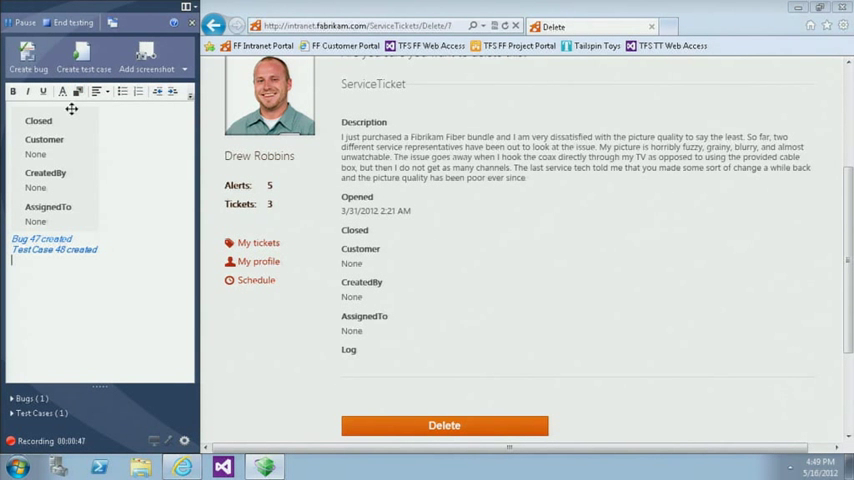
pyautogui.moveTo(70, 22)
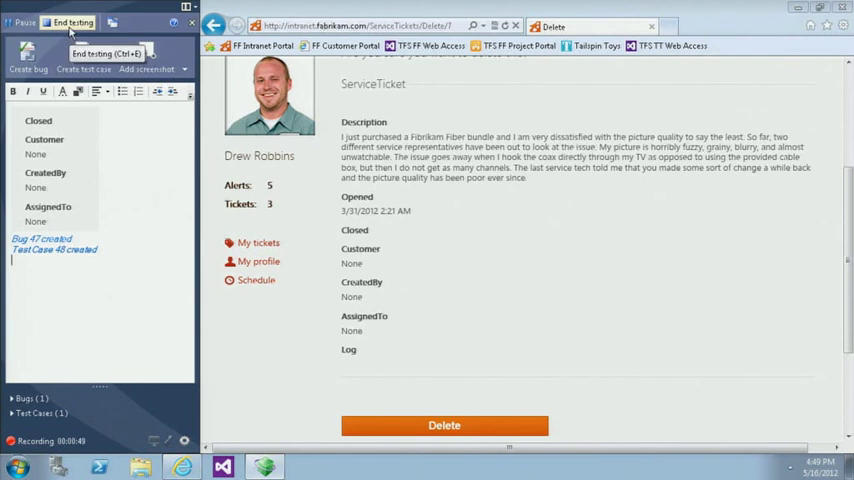
# - End the exploratory session and view requirement suite 7 under Plan Contents
pyautogui.click(72, 22)
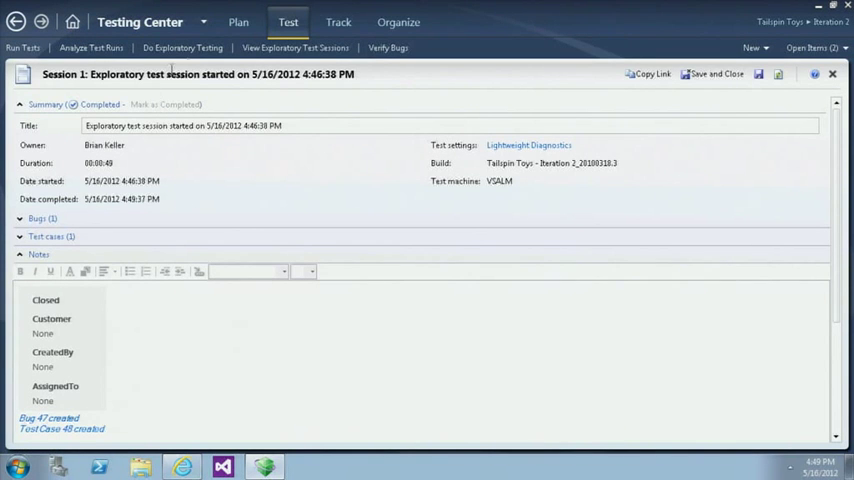
pyautogui.click(238, 21)
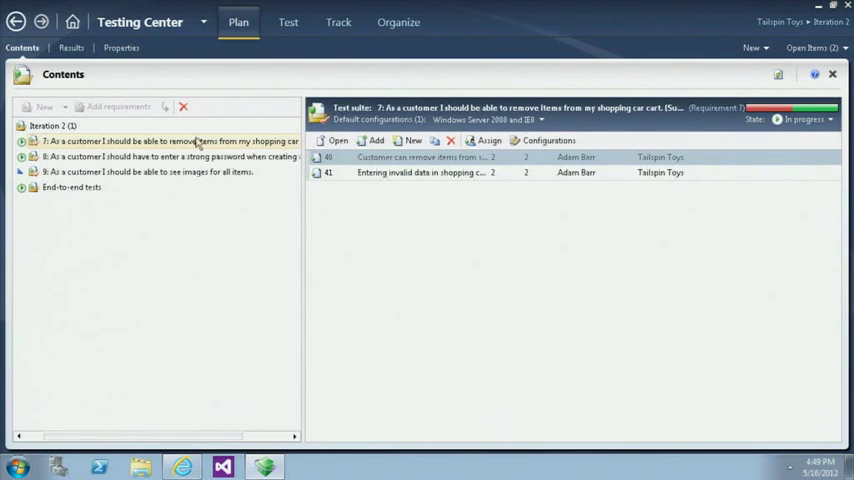
pyautogui.click(65, 125)
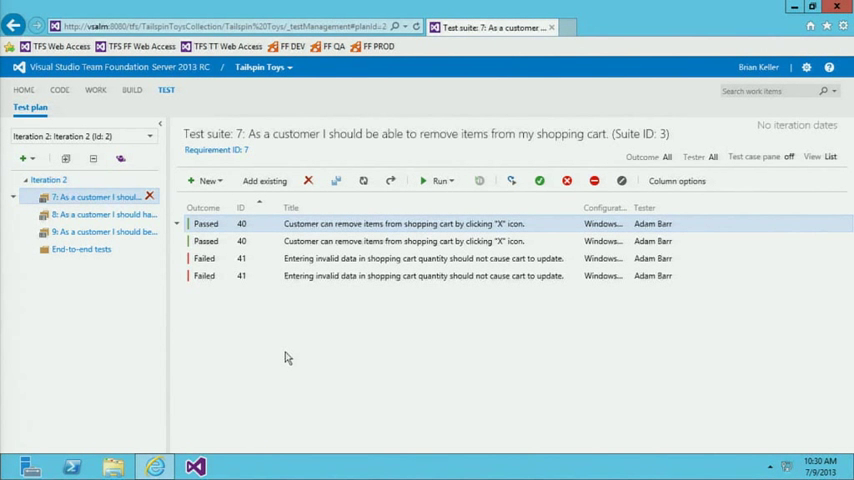
pyautogui.moveTo(65, 217)
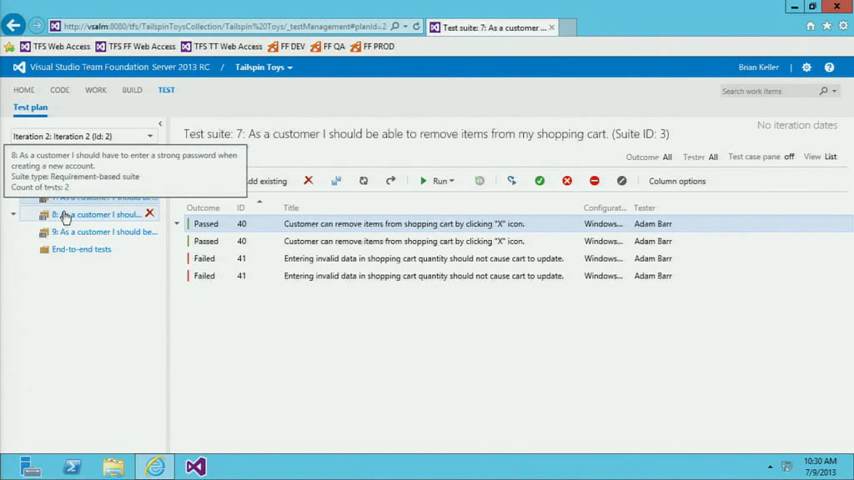
# - Review the strong password suite's blocked results, then open test case 40 from the cart-removal suite
pyautogui.click(100, 214)
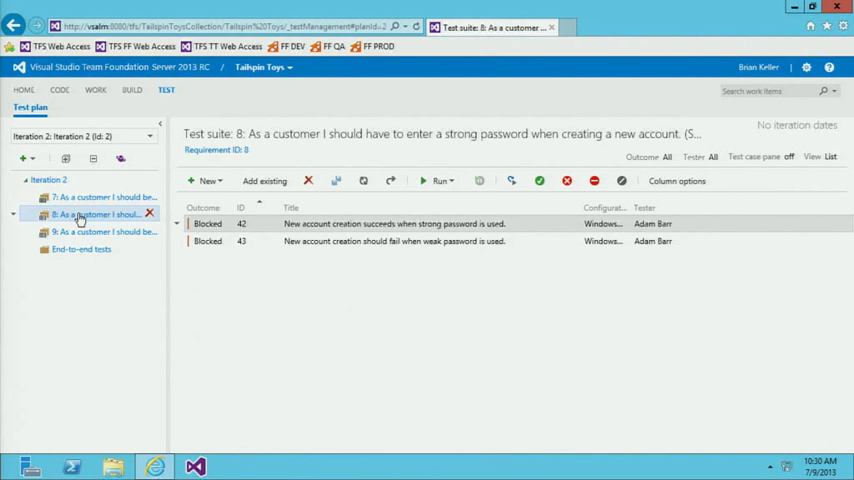
pyautogui.click(100, 196)
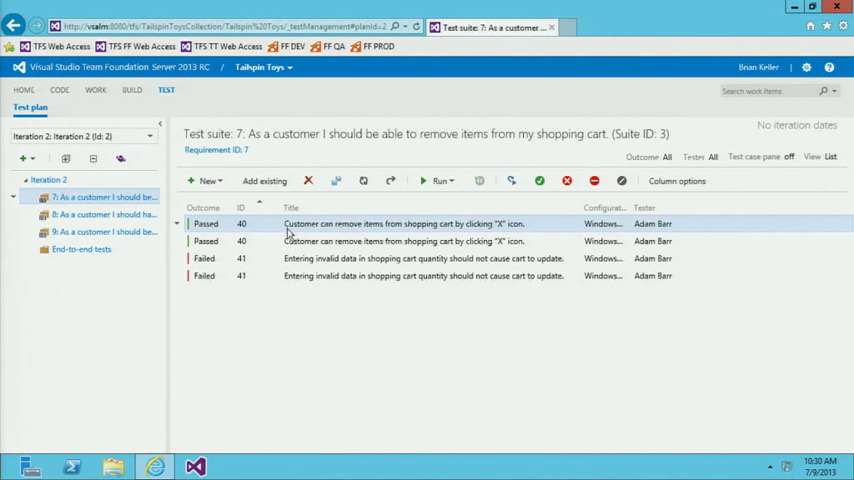
pyautogui.doubleClick(400, 223)
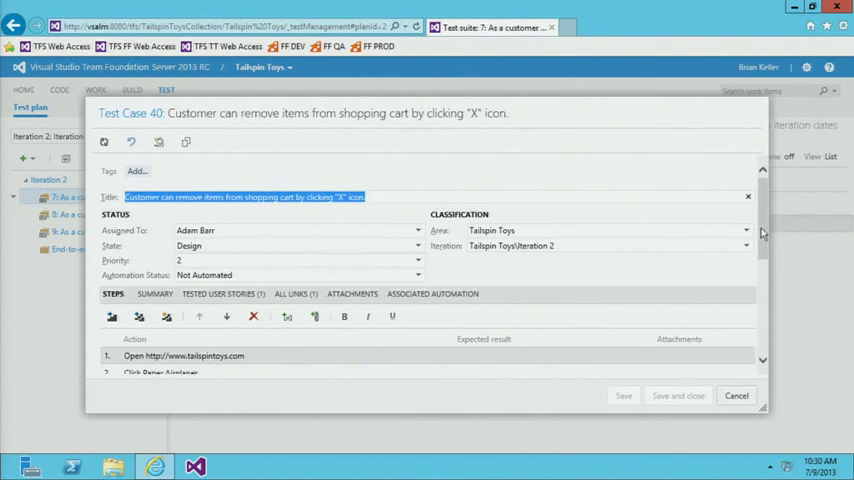
# - Scroll through test case 40's form and cancel without saving changes
pyautogui.scroll(-3)
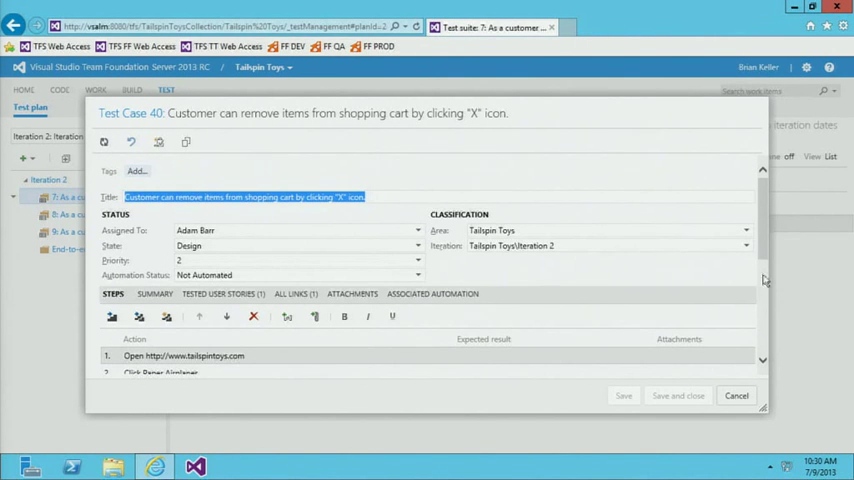
pyautogui.click(736, 395)
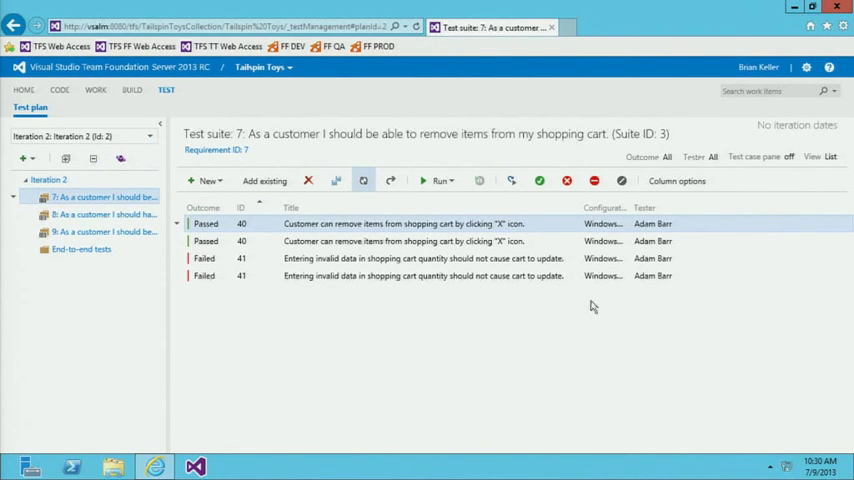
pyautogui.moveTo(440, 203)
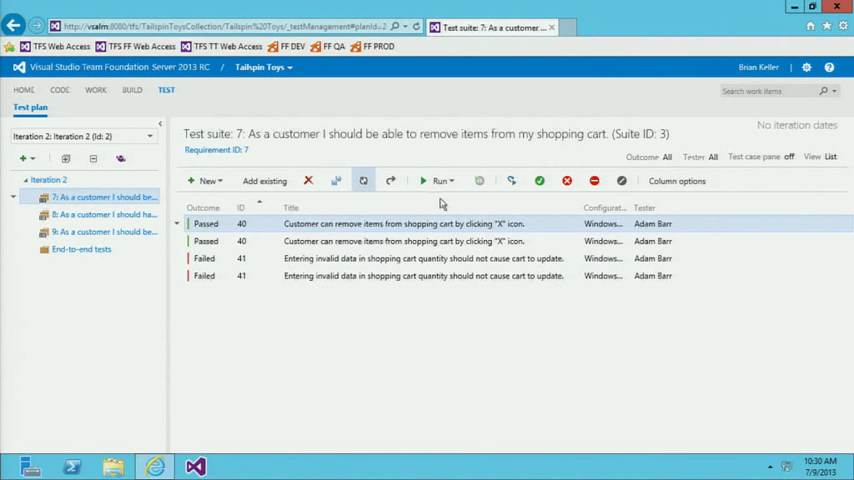
# - Run test case 40 in the browser and mark the opening steps passed
pyautogui.click(441, 181)
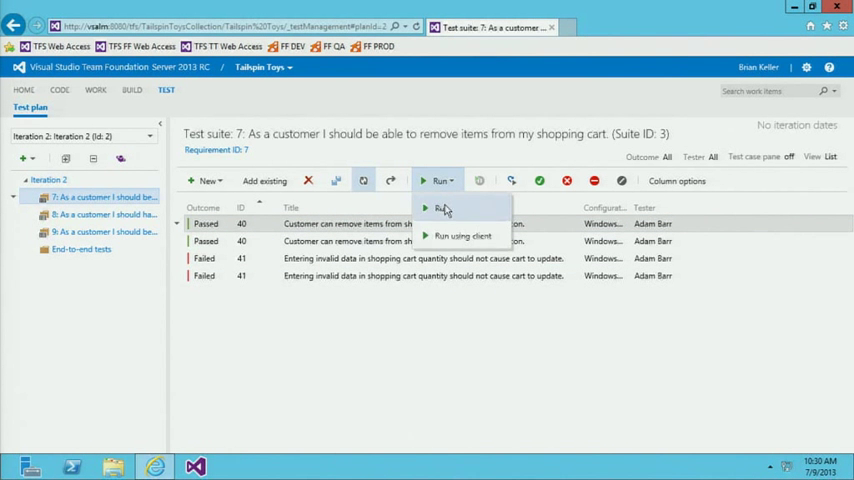
pyautogui.click(445, 208)
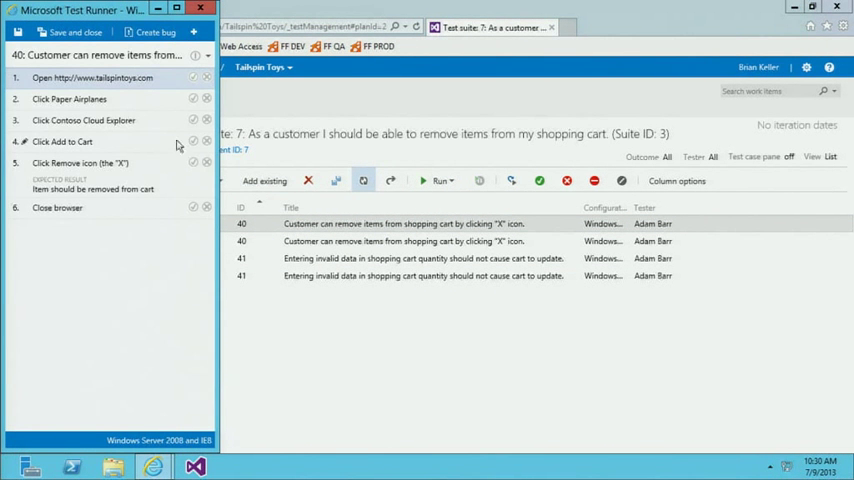
pyautogui.moveTo(88, 146)
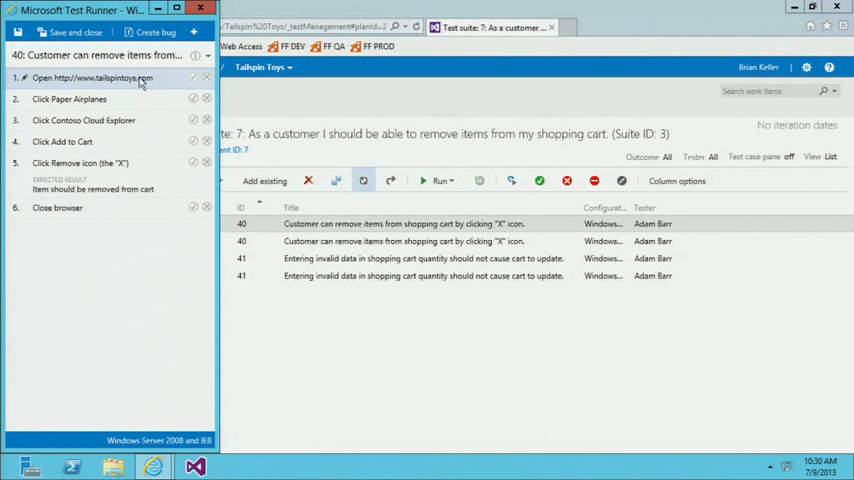
pyautogui.click(193, 78)
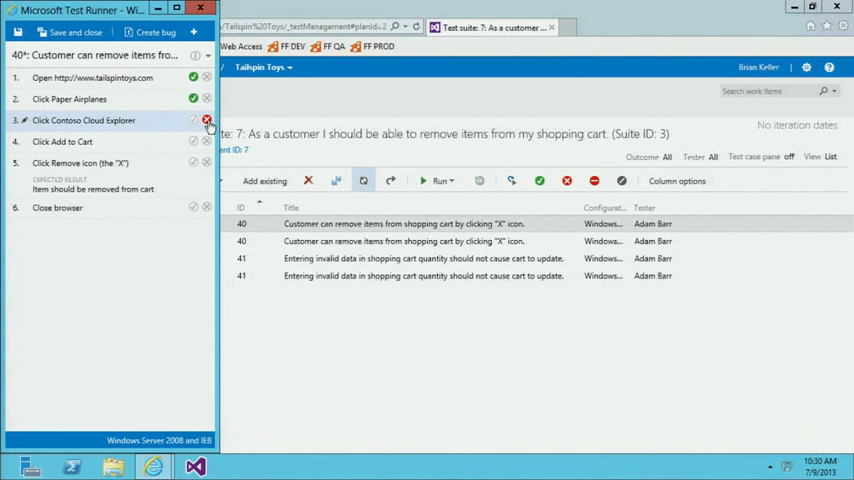
# - Fail step 3 with a comment that the link doesn't work
pyautogui.click(207, 124)
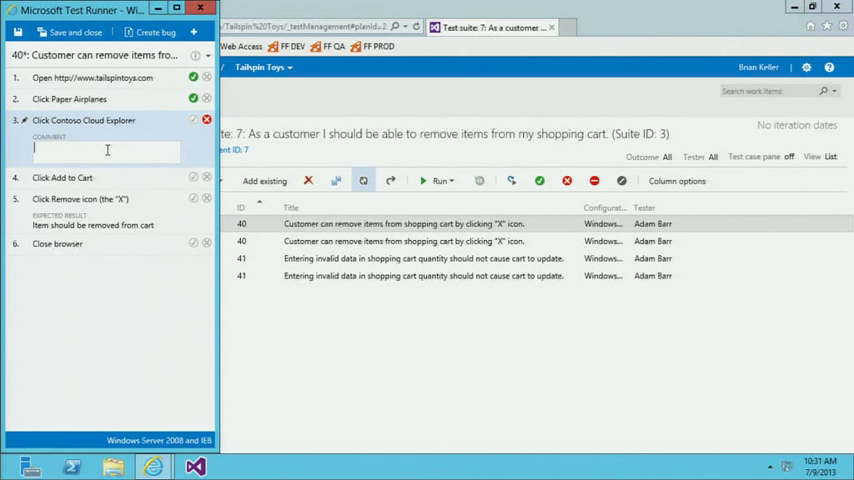
pyautogui.write("This doesn't work when I click")
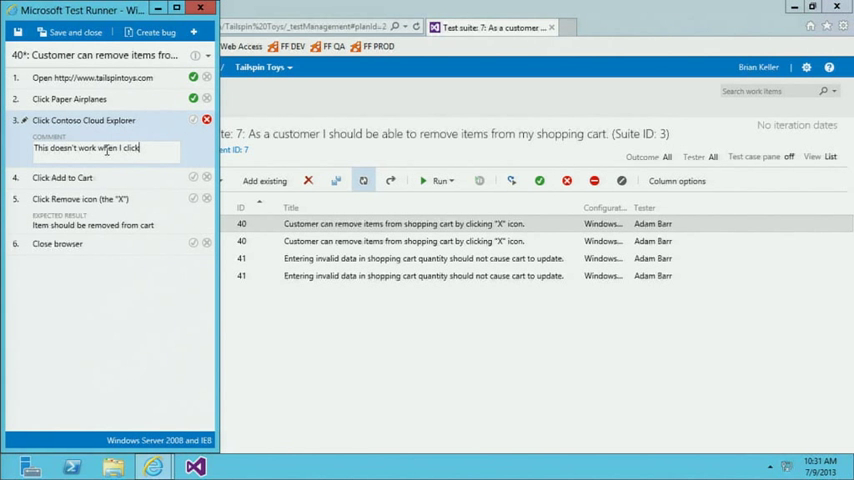
pyautogui.write('the link')
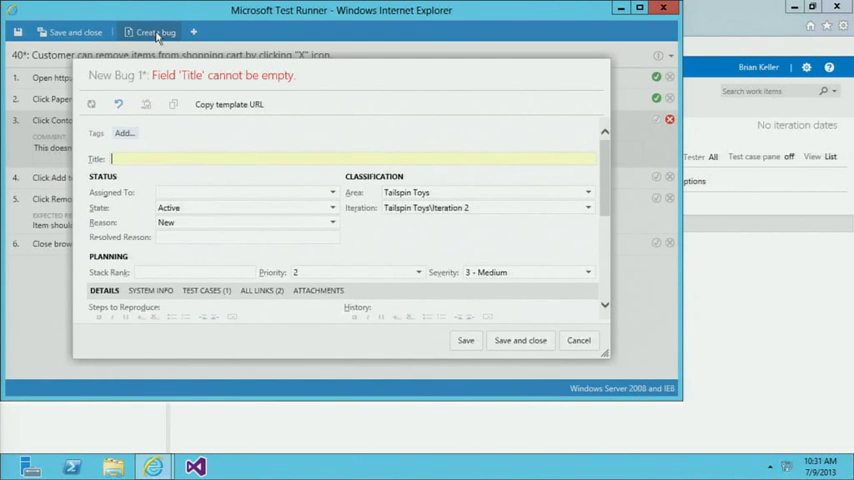
pyautogui.moveTo(588, 182)
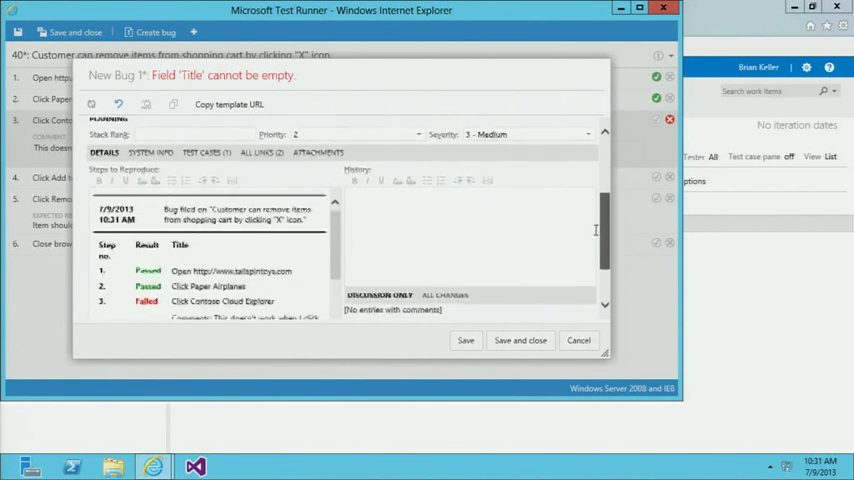
pyautogui.scroll(-3)
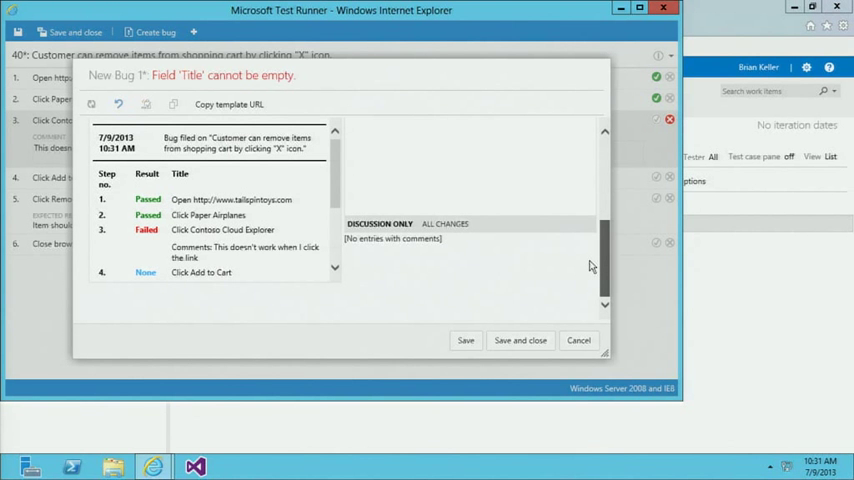